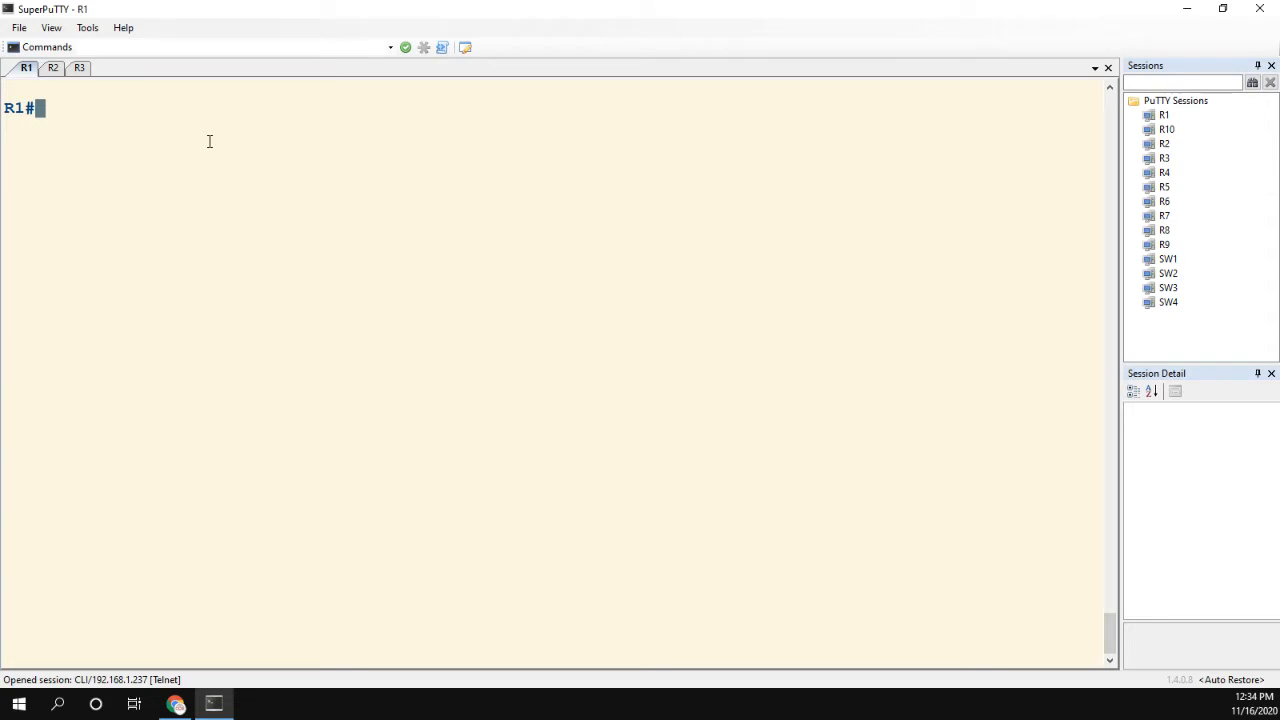
Add neighbor 2.2.2.2 remote-as 2 under router bgp 1, then check its BGP neighbor/TTL output.
type("router bgp 1")
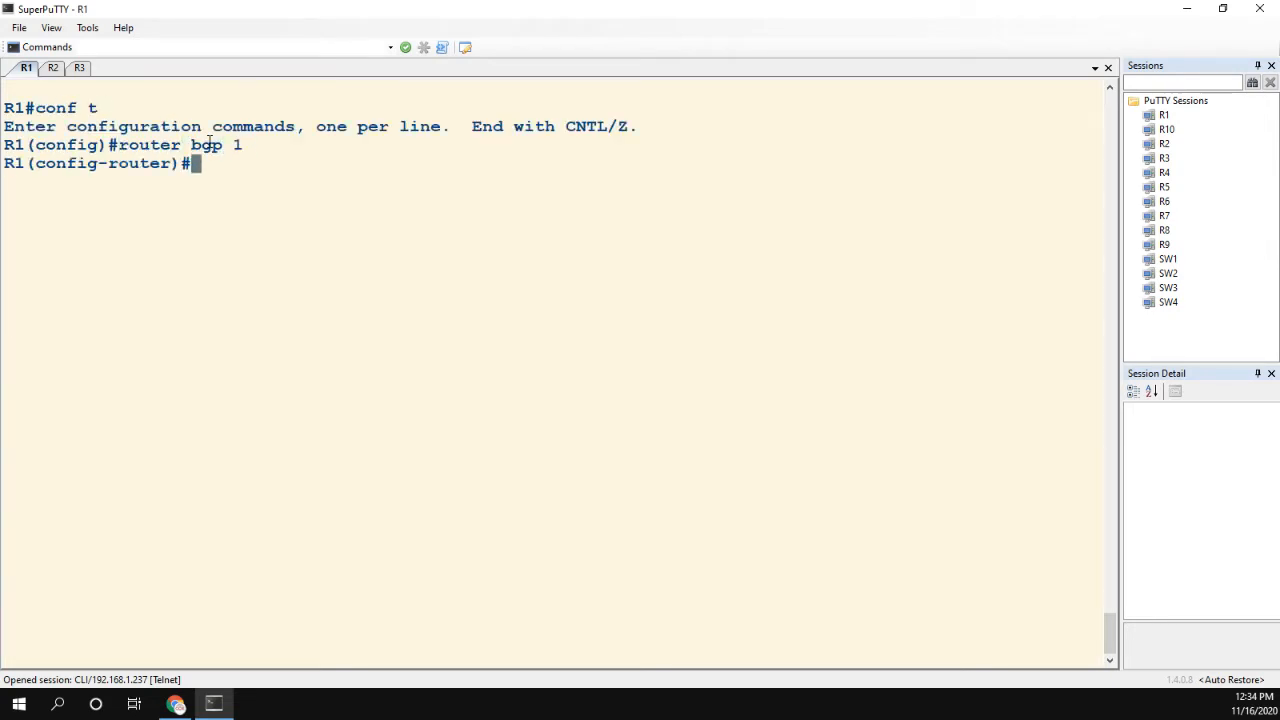
type("neigh")
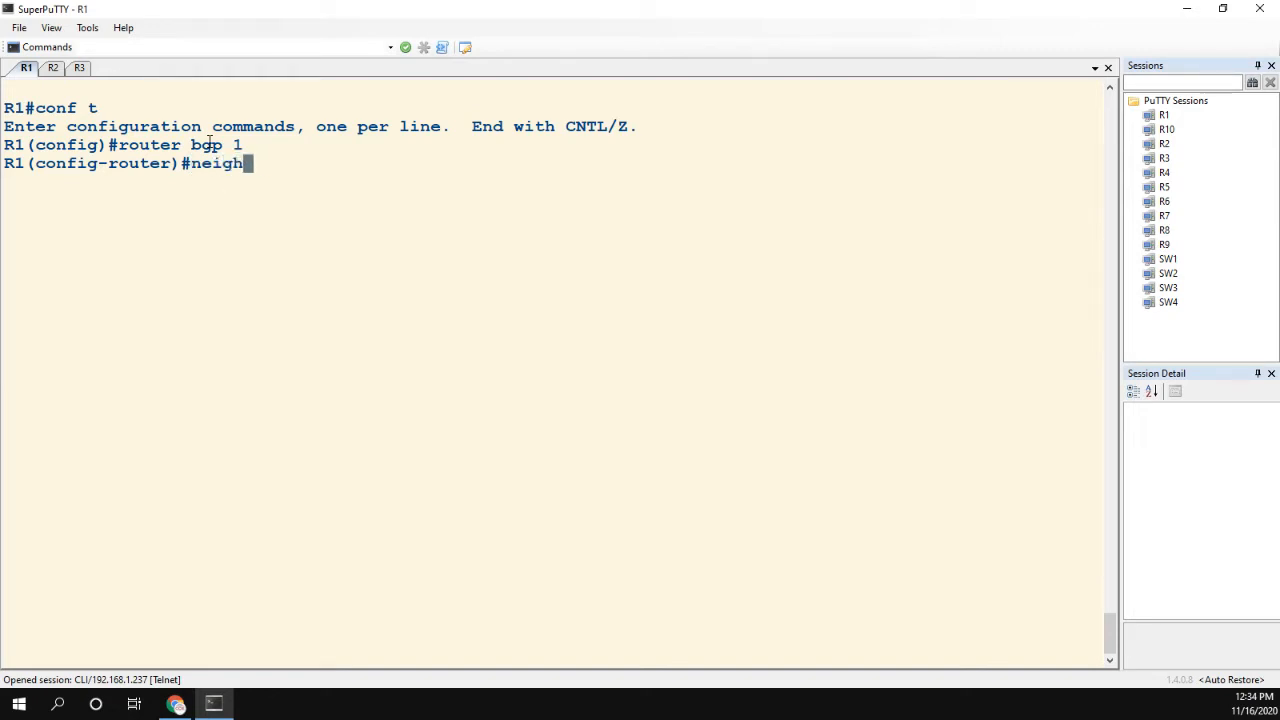
type("bor 2.2.2.2 remote 2")
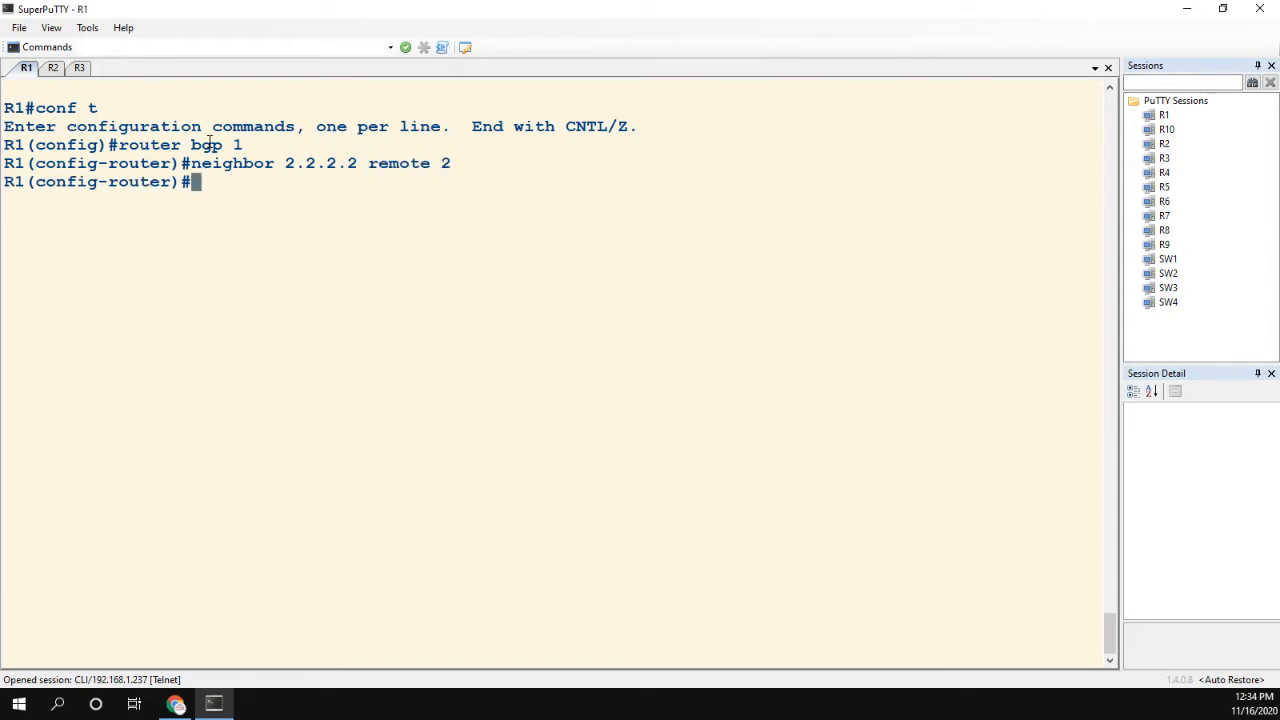
type("end")
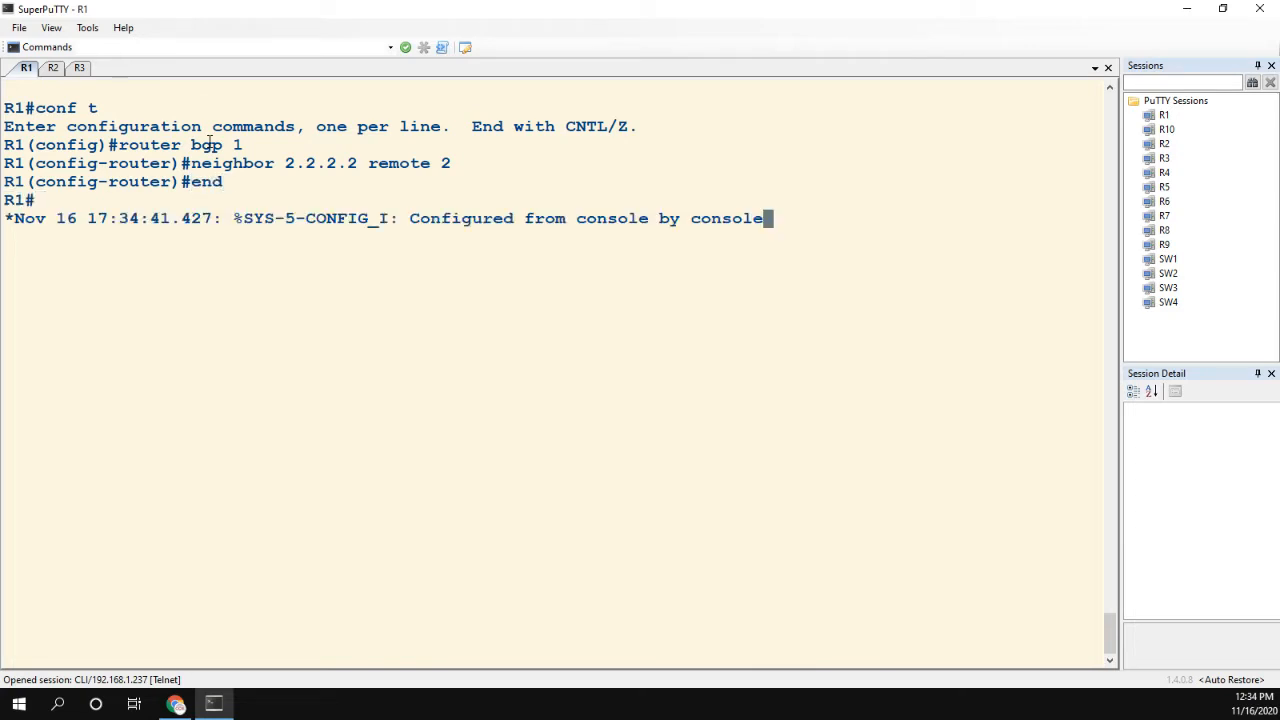
type("conf t")
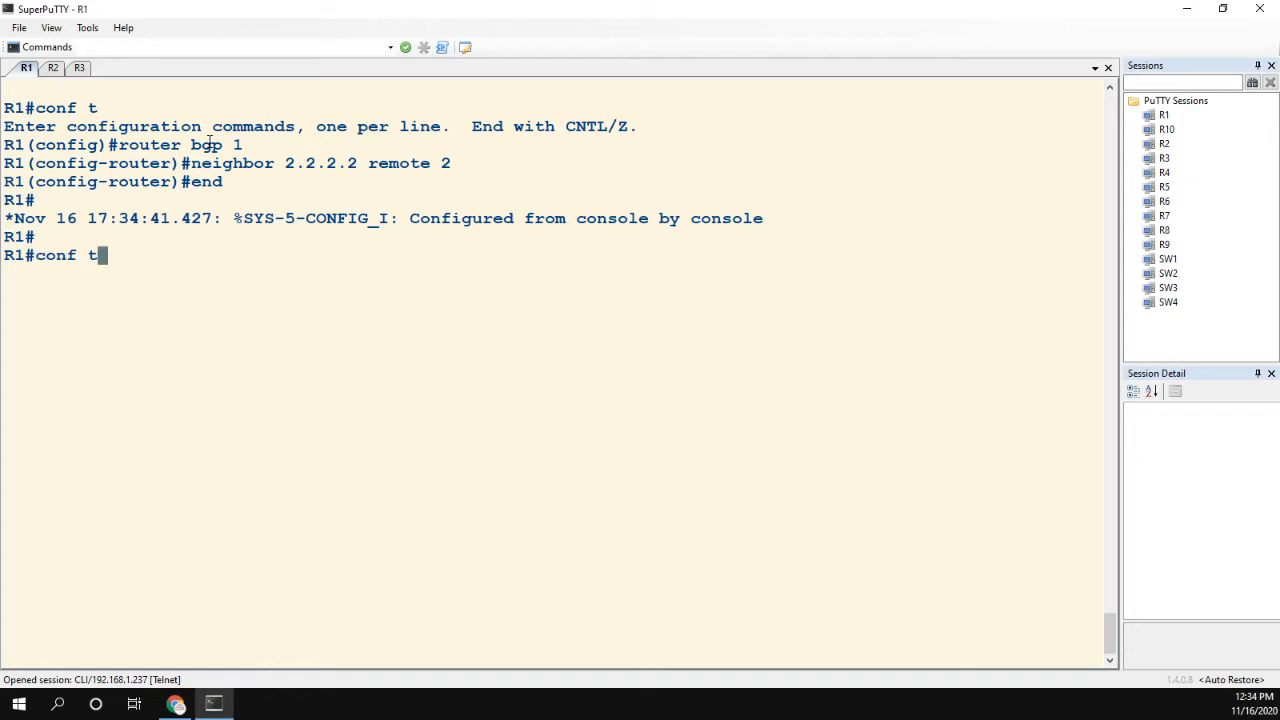
type("show bgp ipv4 unicast neighbors | include BGP neighbor|TTL")
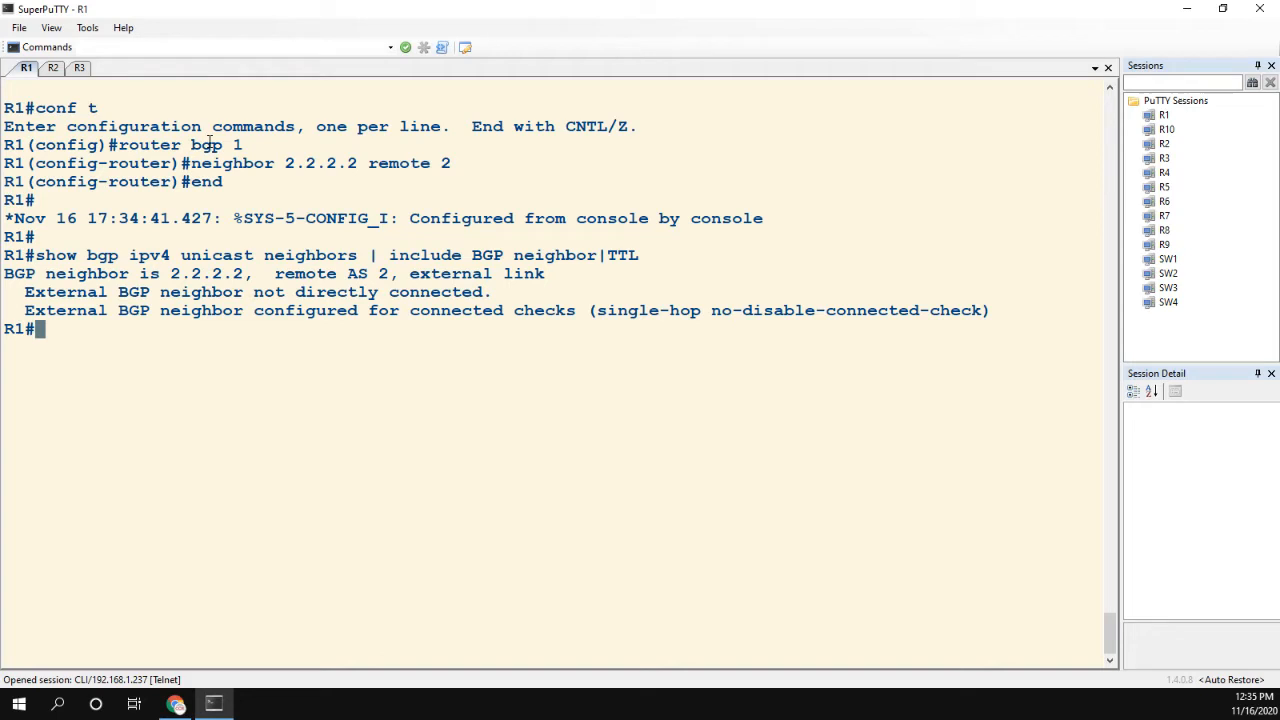
left_click_drag(588, 310, 810, 310)
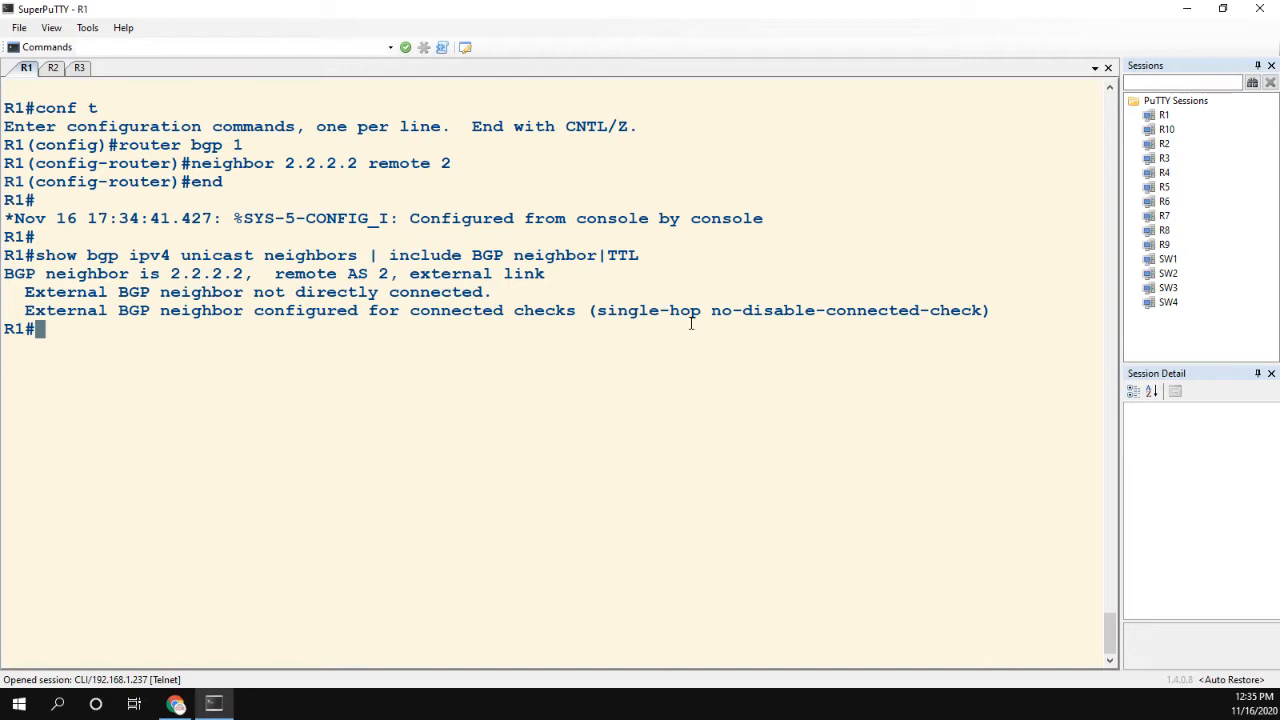
Check R1's assigned interfaces with sh ip int br, then list the neighbor 2.2.2.2 options.
type("sh ip")
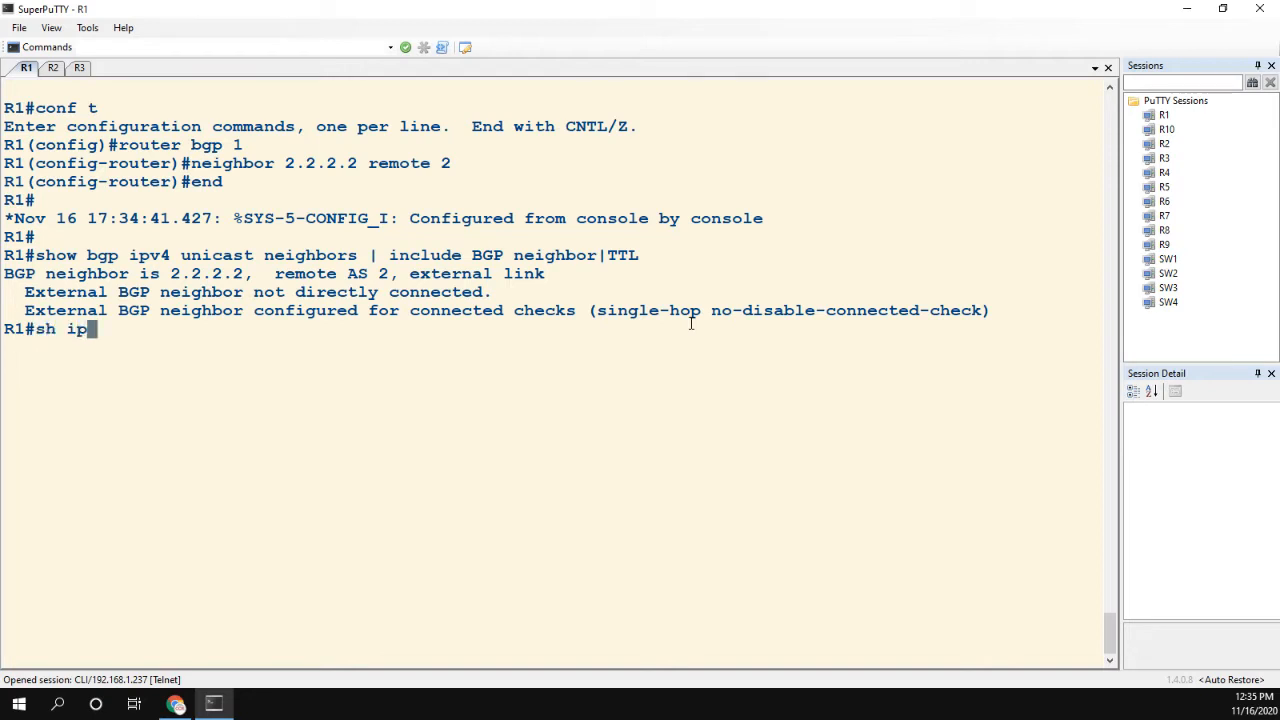
type("int br | ex unas")
type("nei")
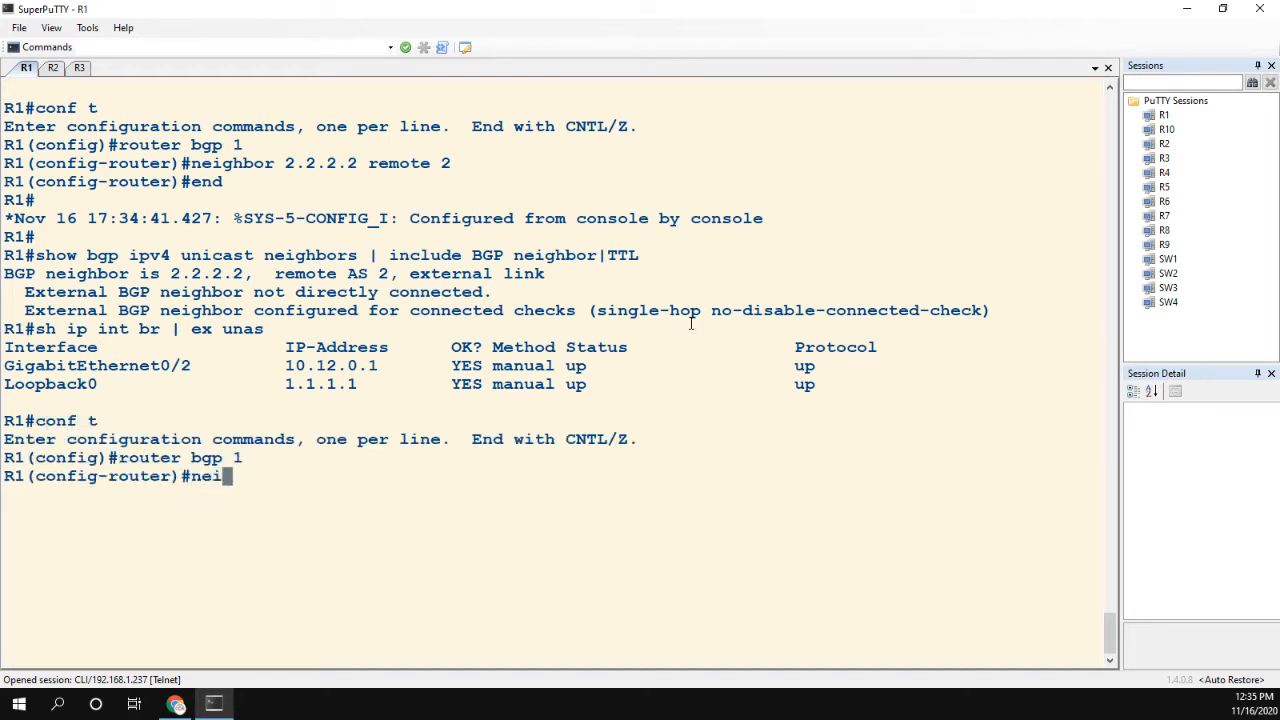
type("ghbor")
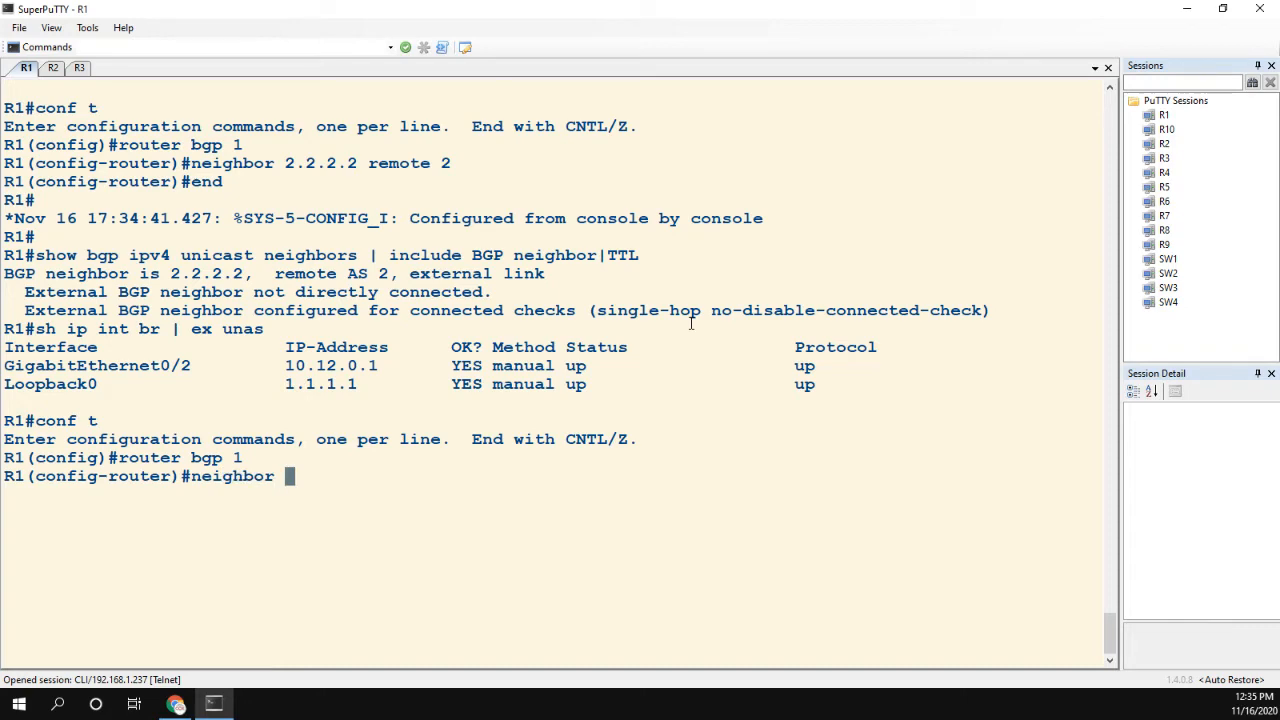
type("2.2.2.2")
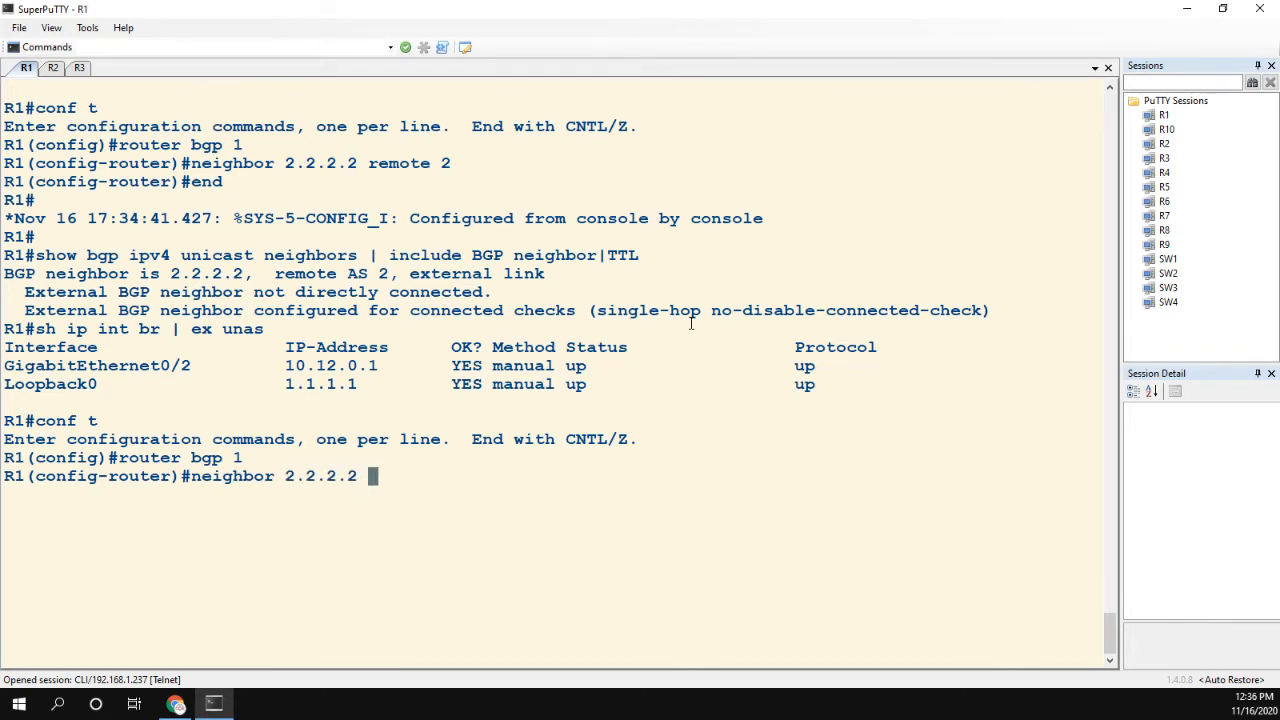
type("?")
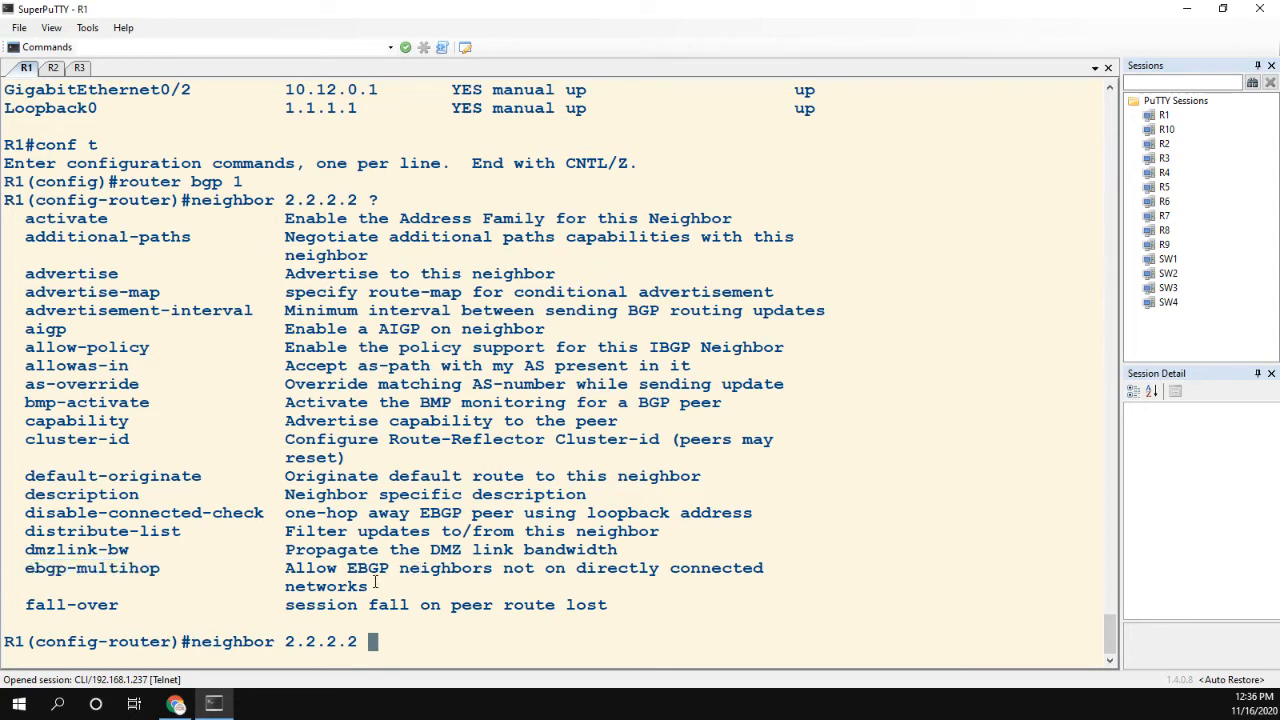
mouse_move(330, 596)
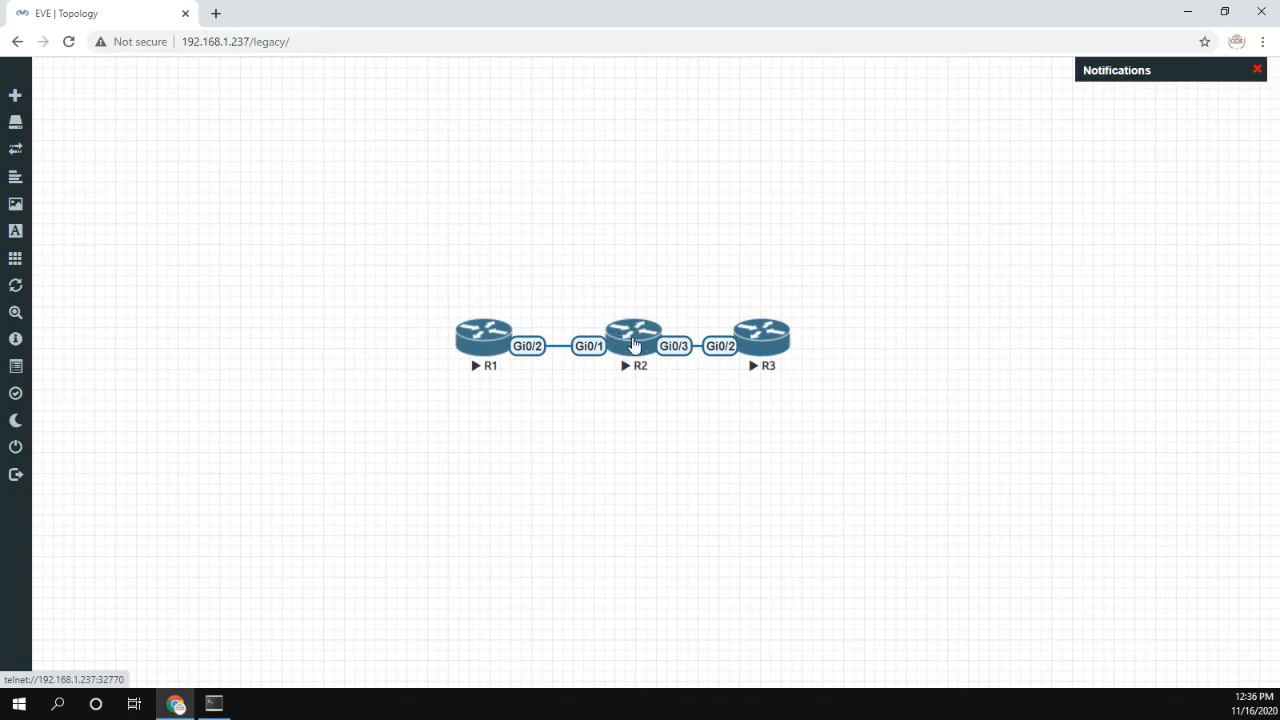
mouse_move(575, 325)
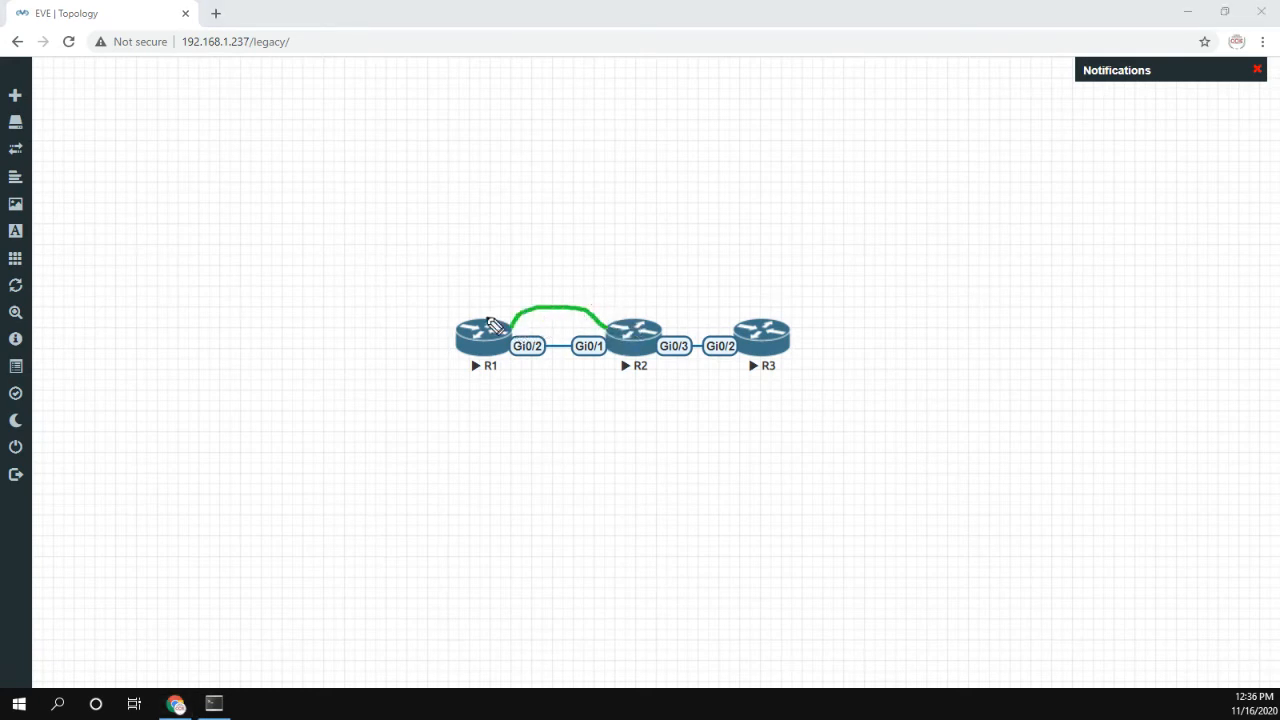
mouse_move(605, 353)
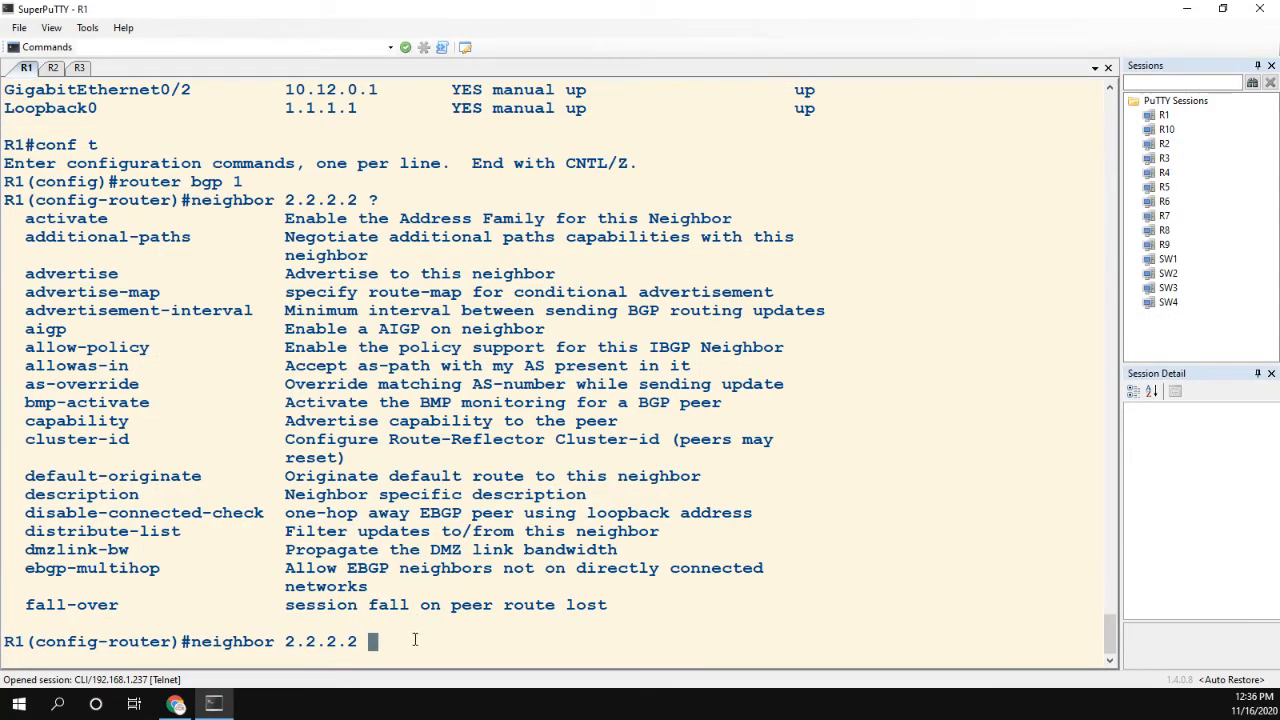
Enable disable-connected-check for neighbor 2.2.2.2 and verify that connected checks are disabled.
type("disabl")
type("end")
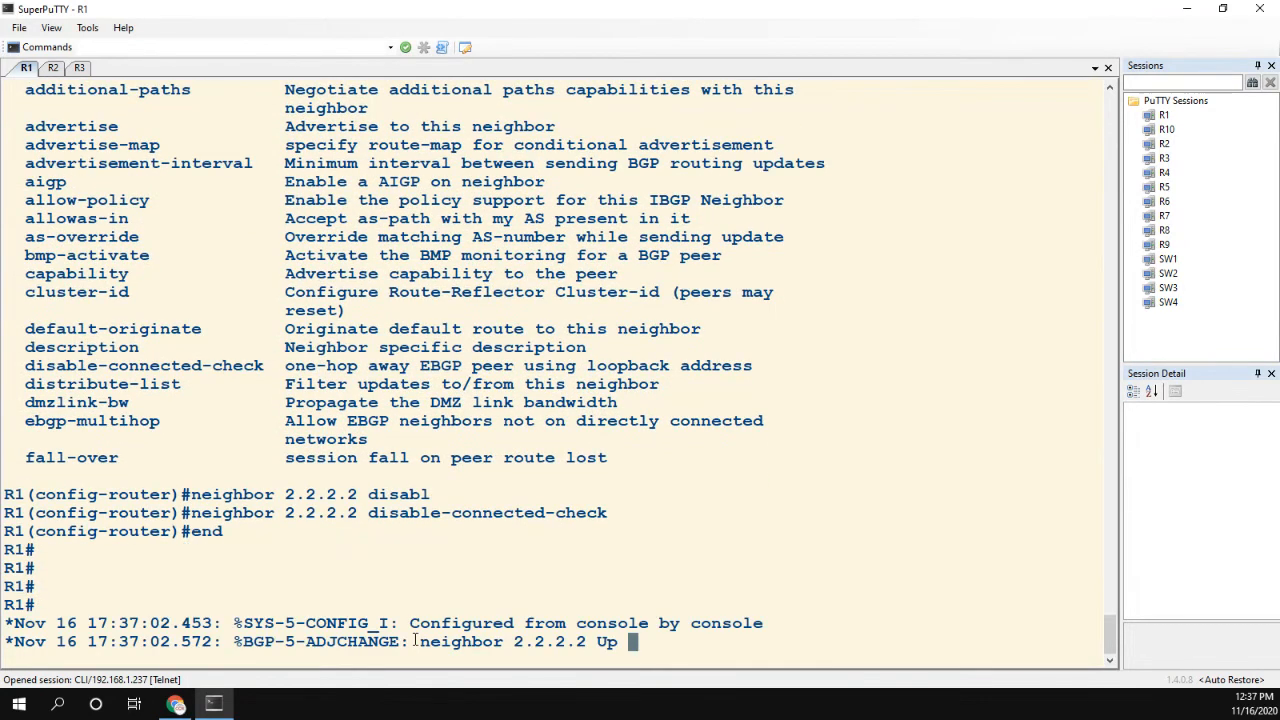
type("sh ip int br | ex unas")
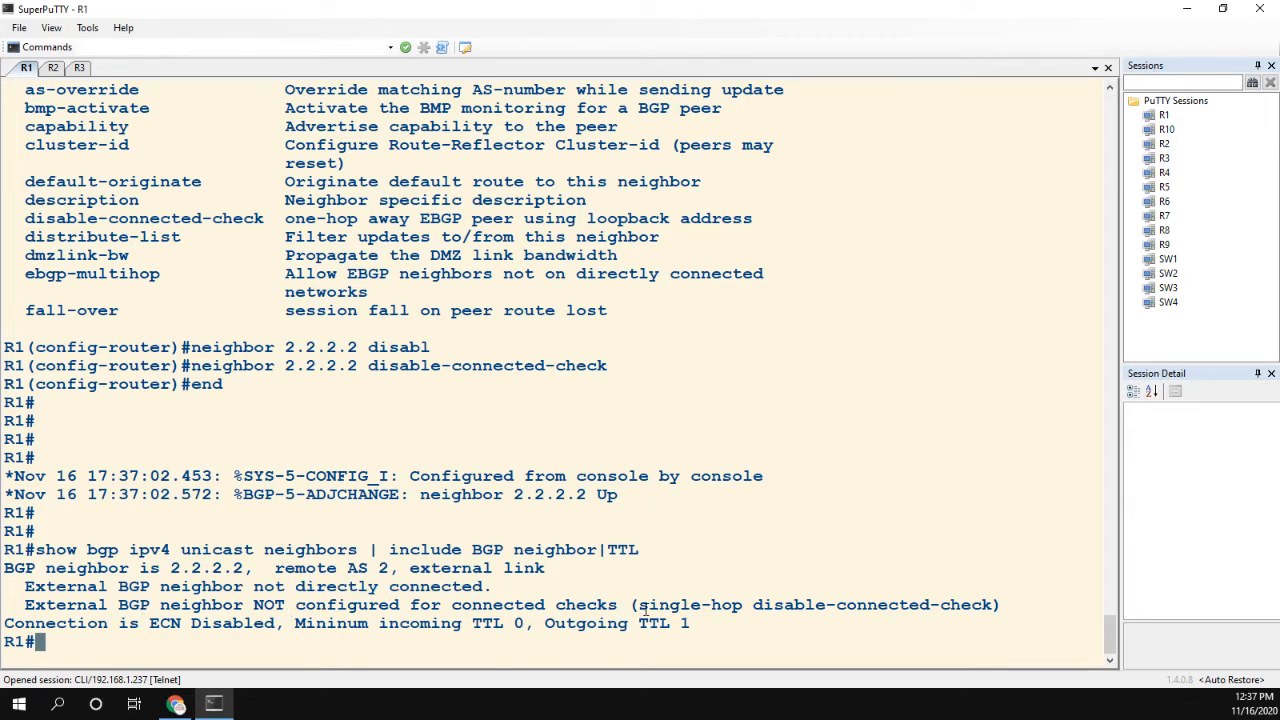
double_click(688, 604)
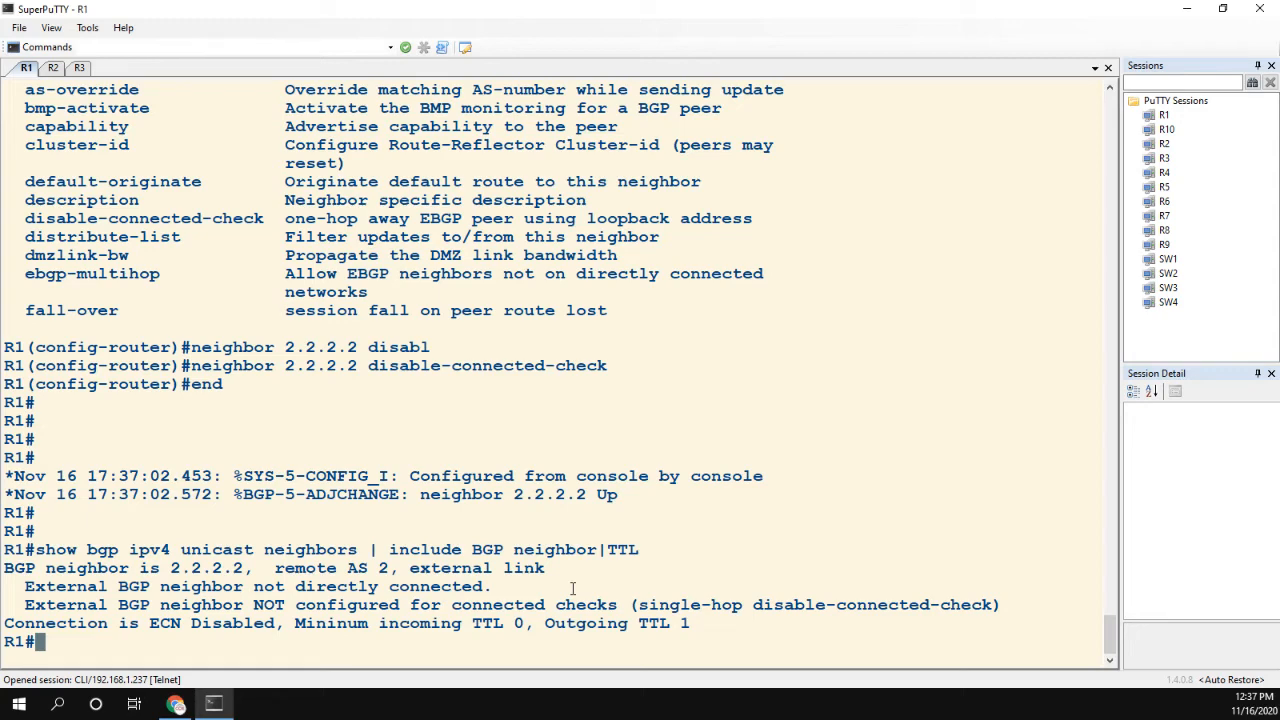
scroll("down", 3)
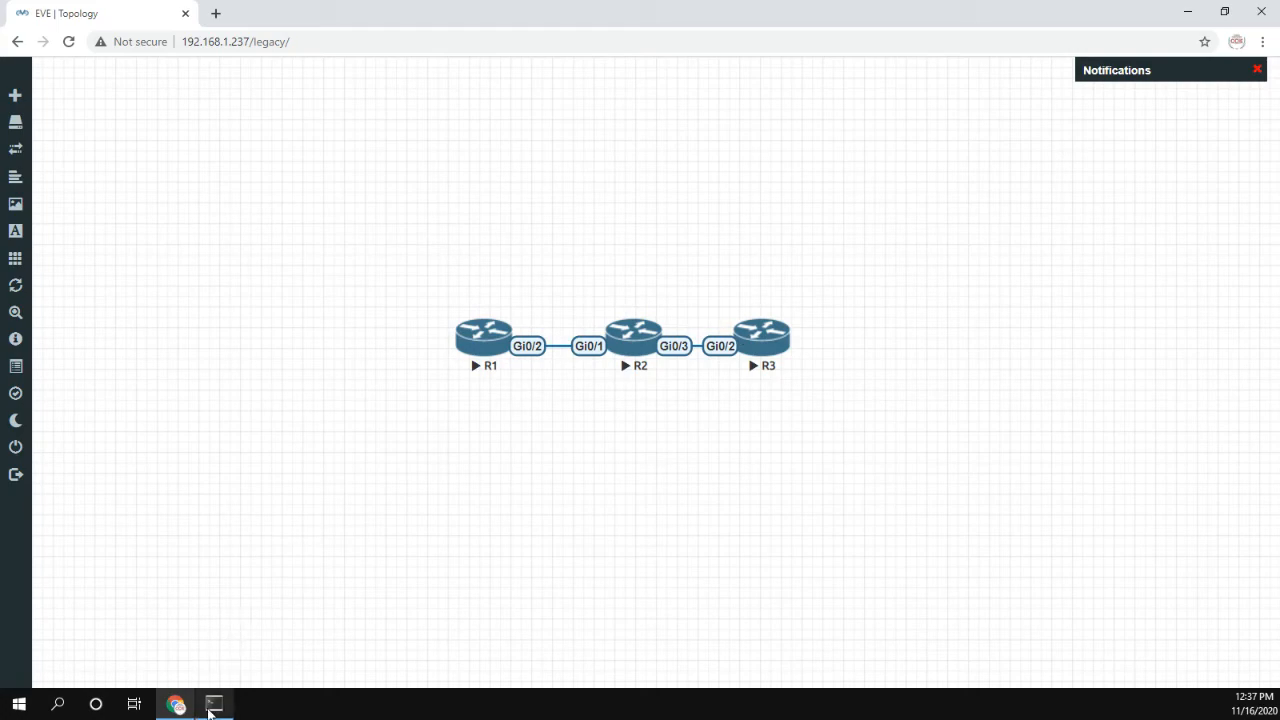
Return from the EVE-NG topology to R1's SuperPuTTY terminal.
left_click(214, 704)
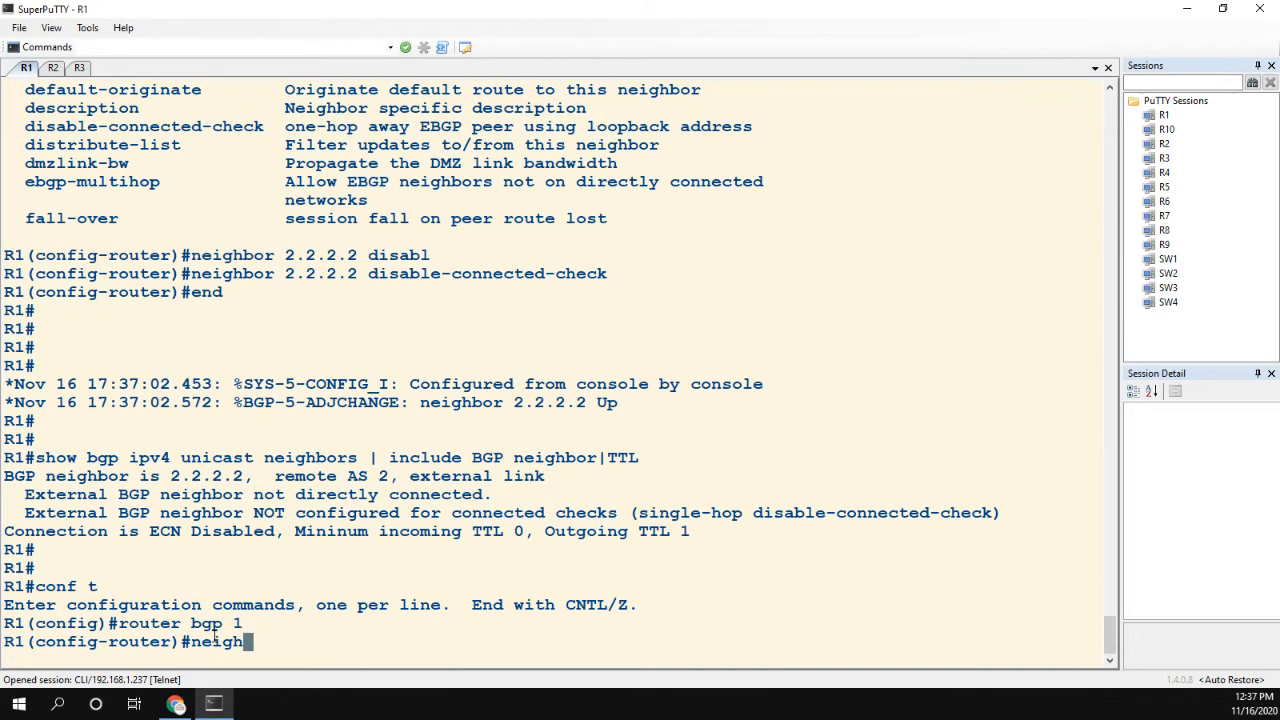
Add neighbor 3.3.3.3 in remote AS 3 with update-source lo0 and disable-connected-check.
type("bor 3.3.3.3")
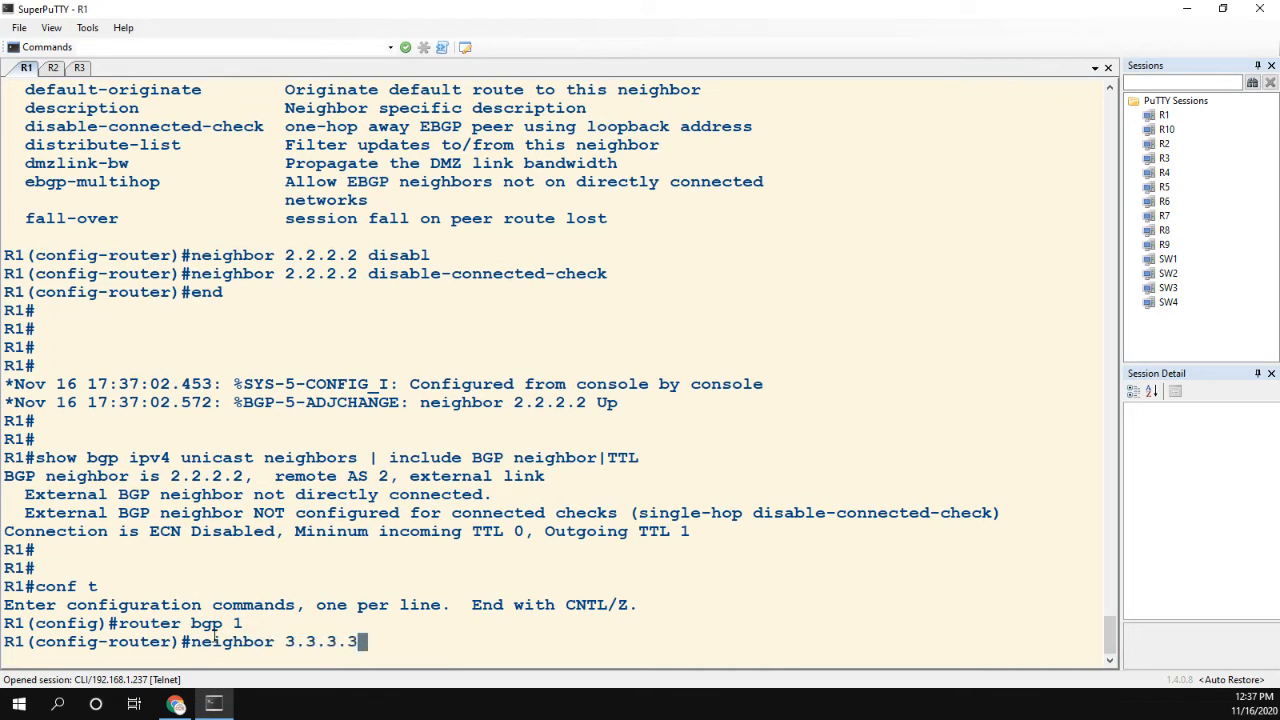
type("remote 3")
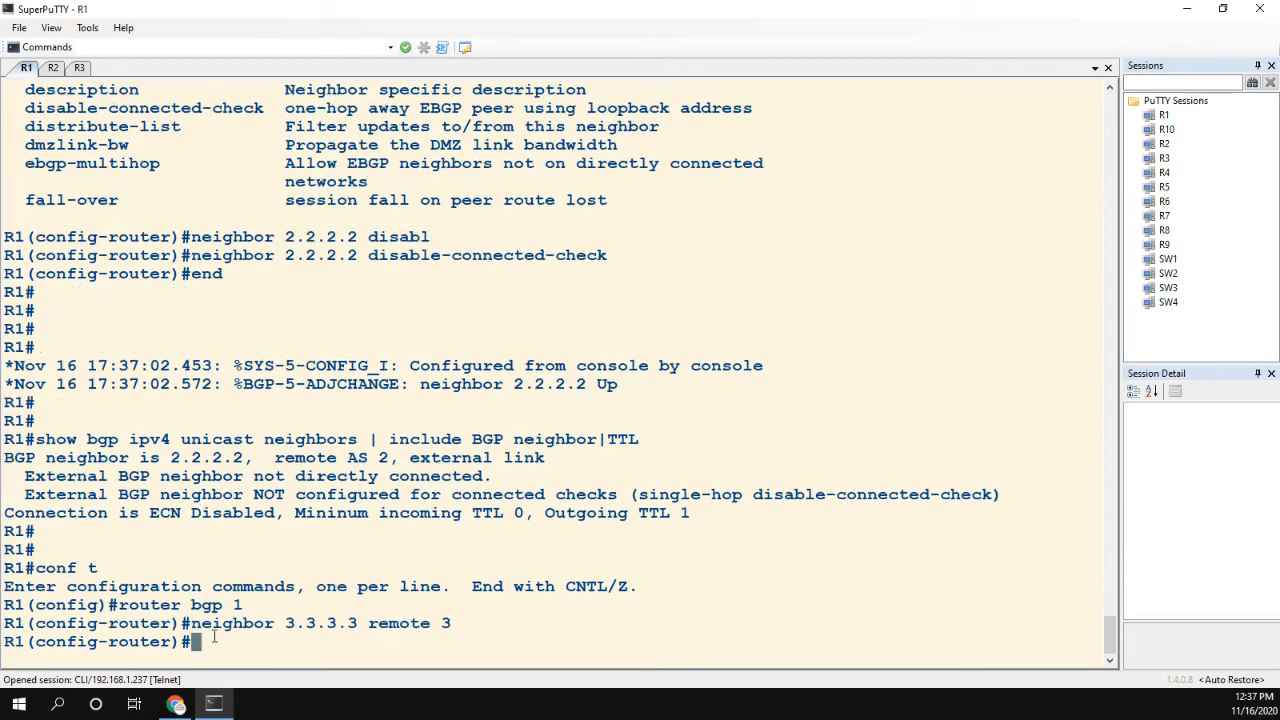
type("neighbor 3.3.3.3")
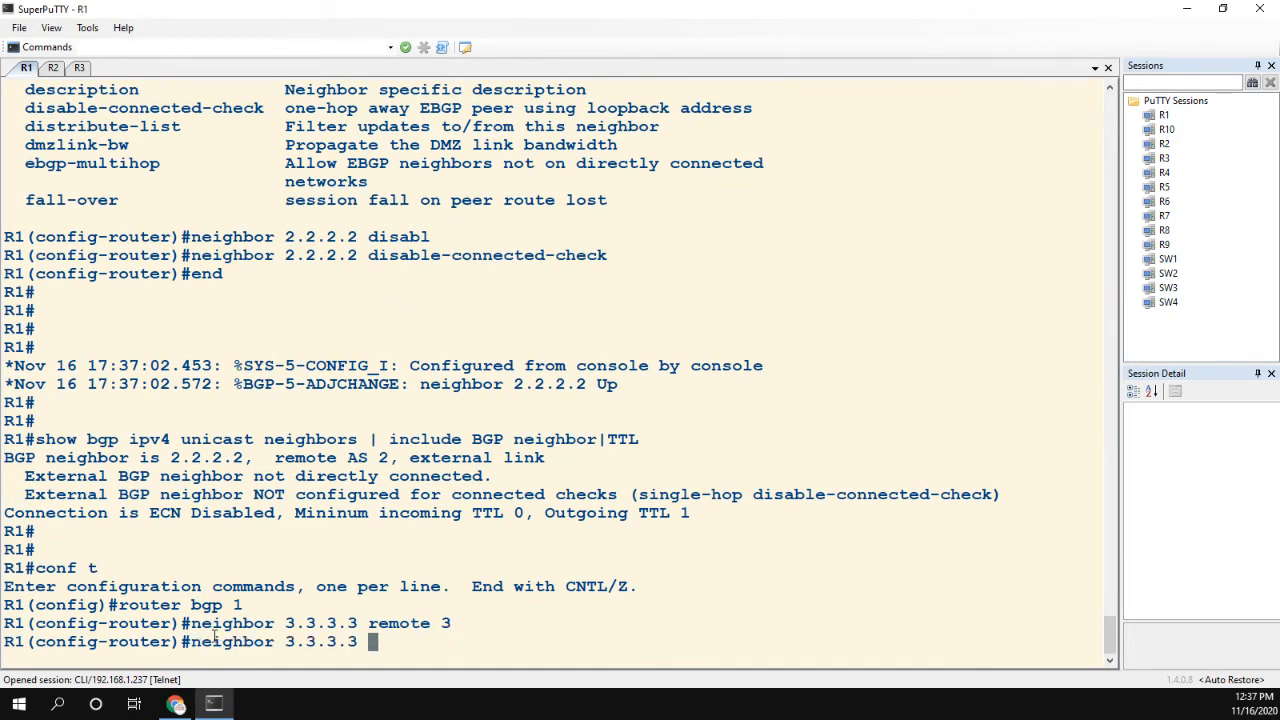
type("update lo0")
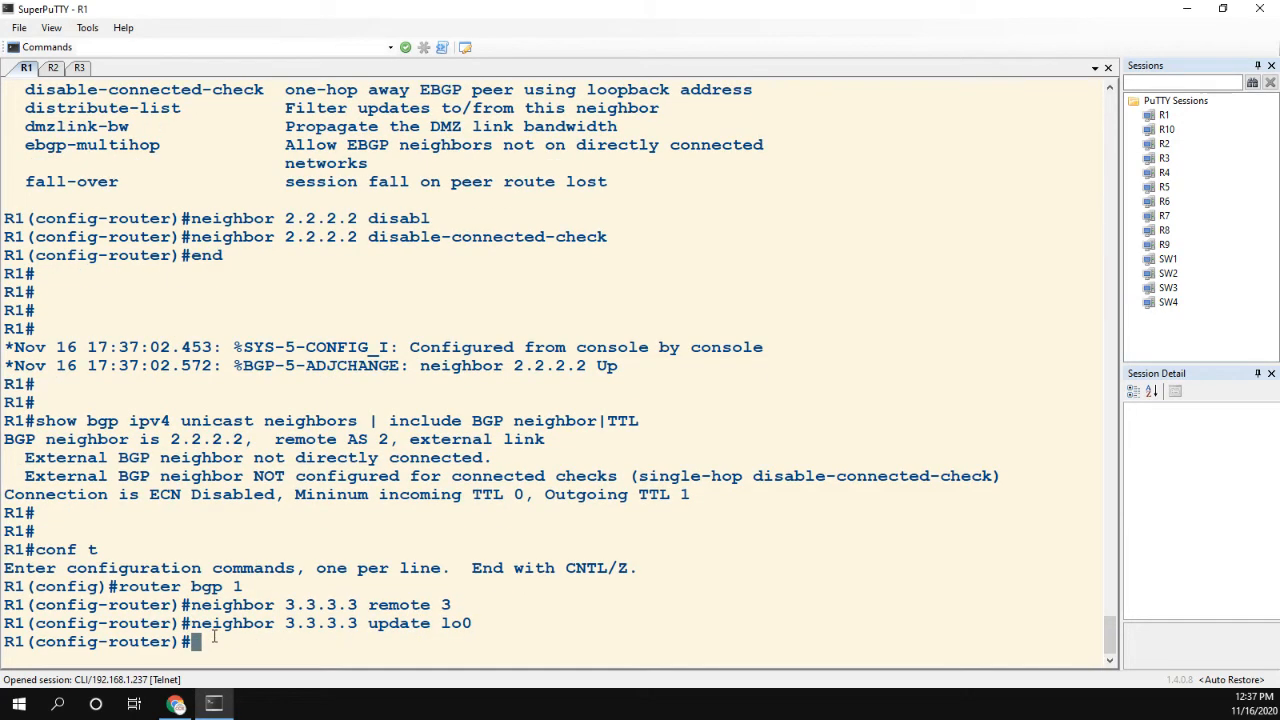
type("neighbor 3.3.3.3 disb")
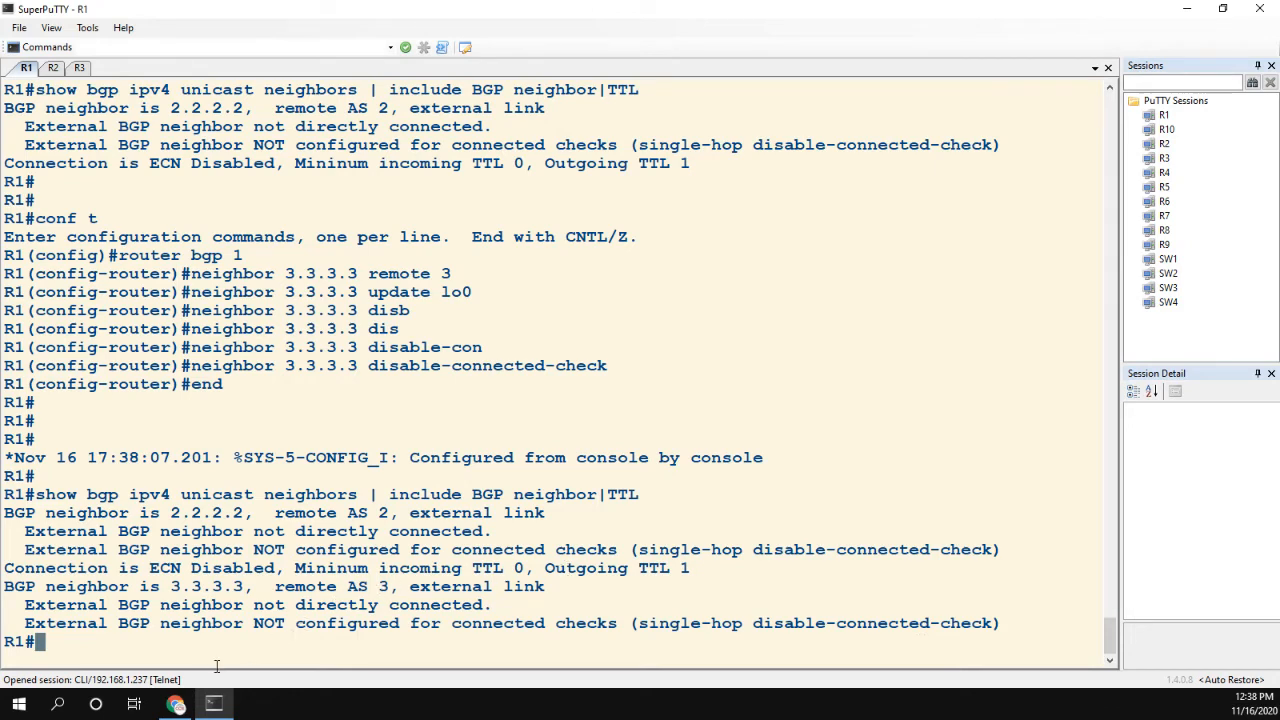
mouse_move(175, 704)
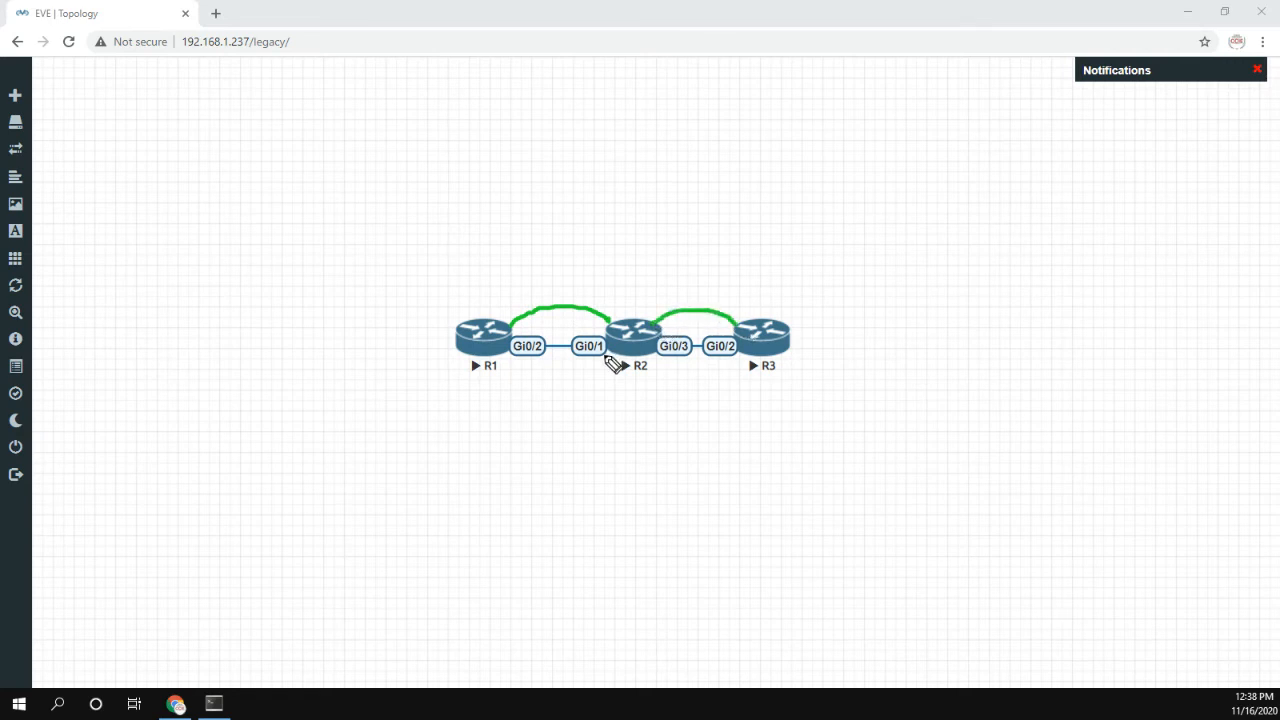
mouse_move(632, 291)
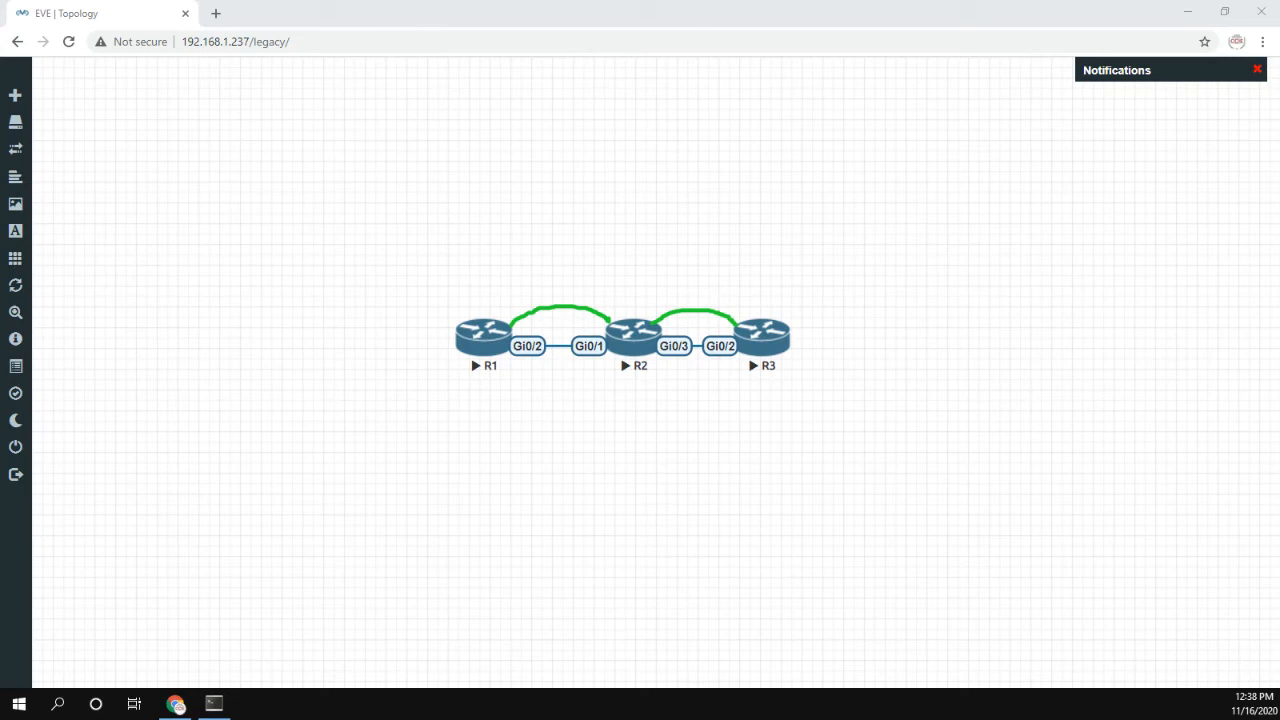
mouse_move(756, 328)
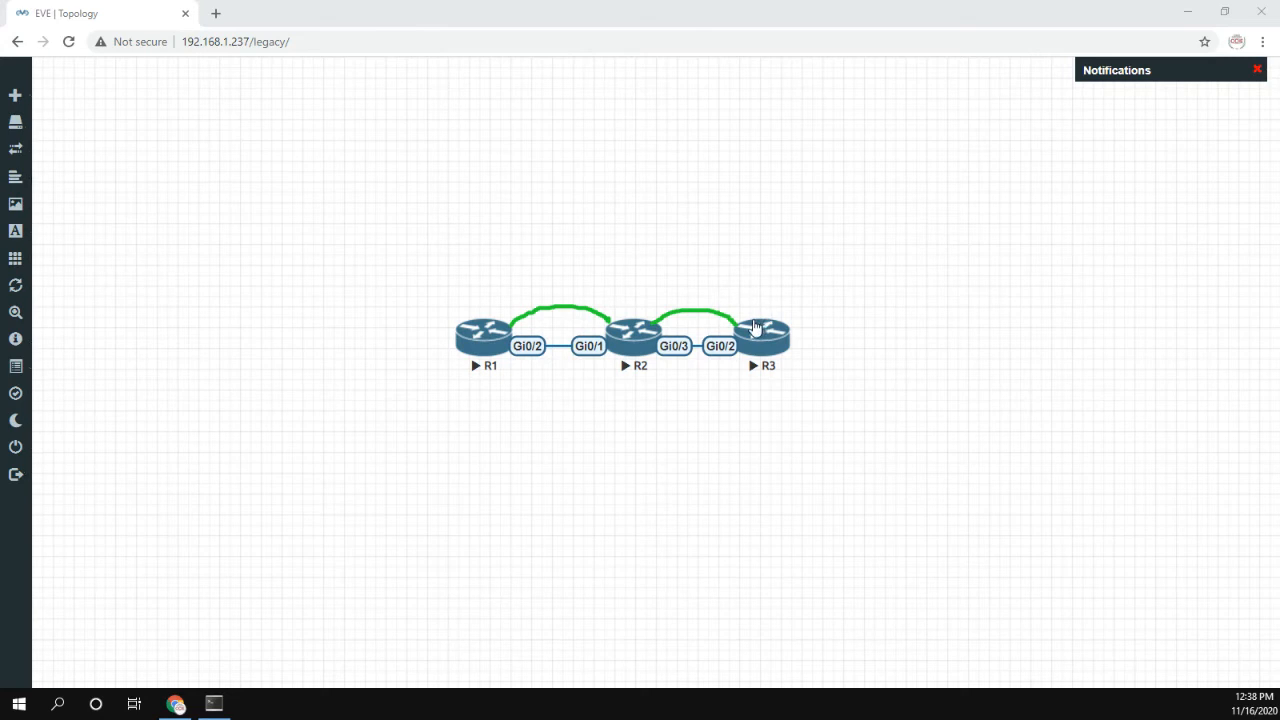
mouse_move(605, 330)
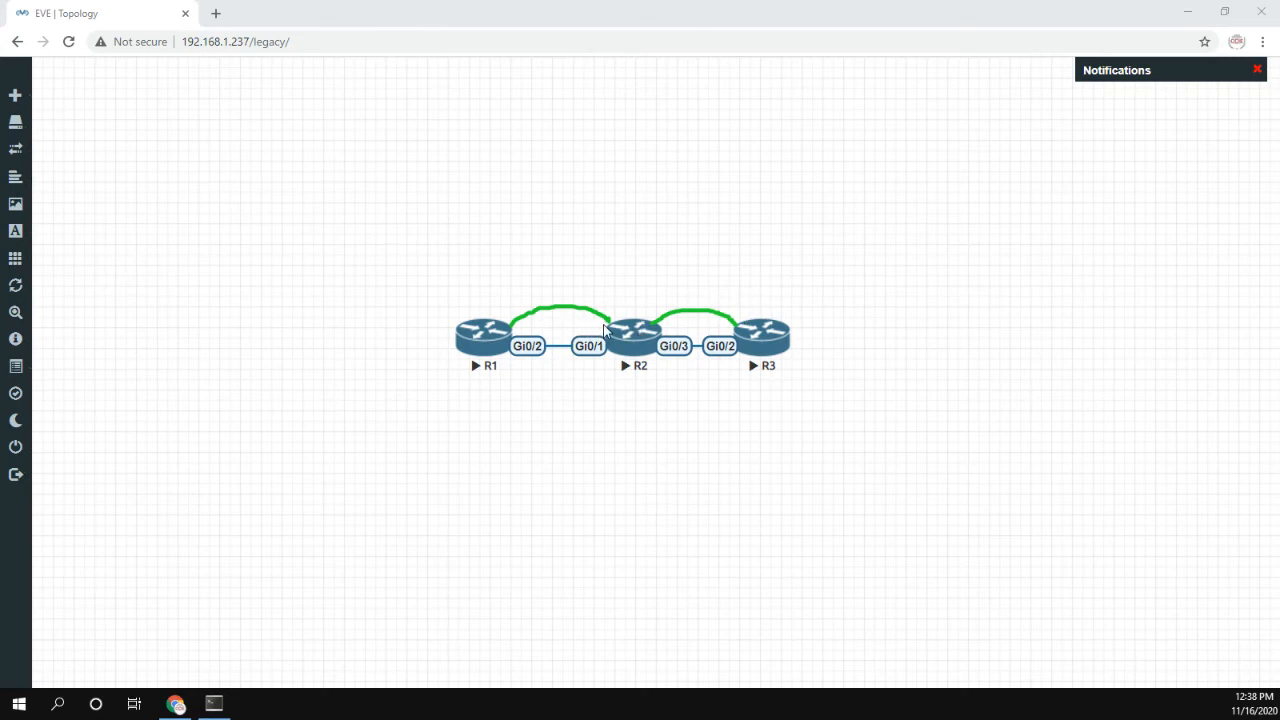
mouse_move(558, 305)
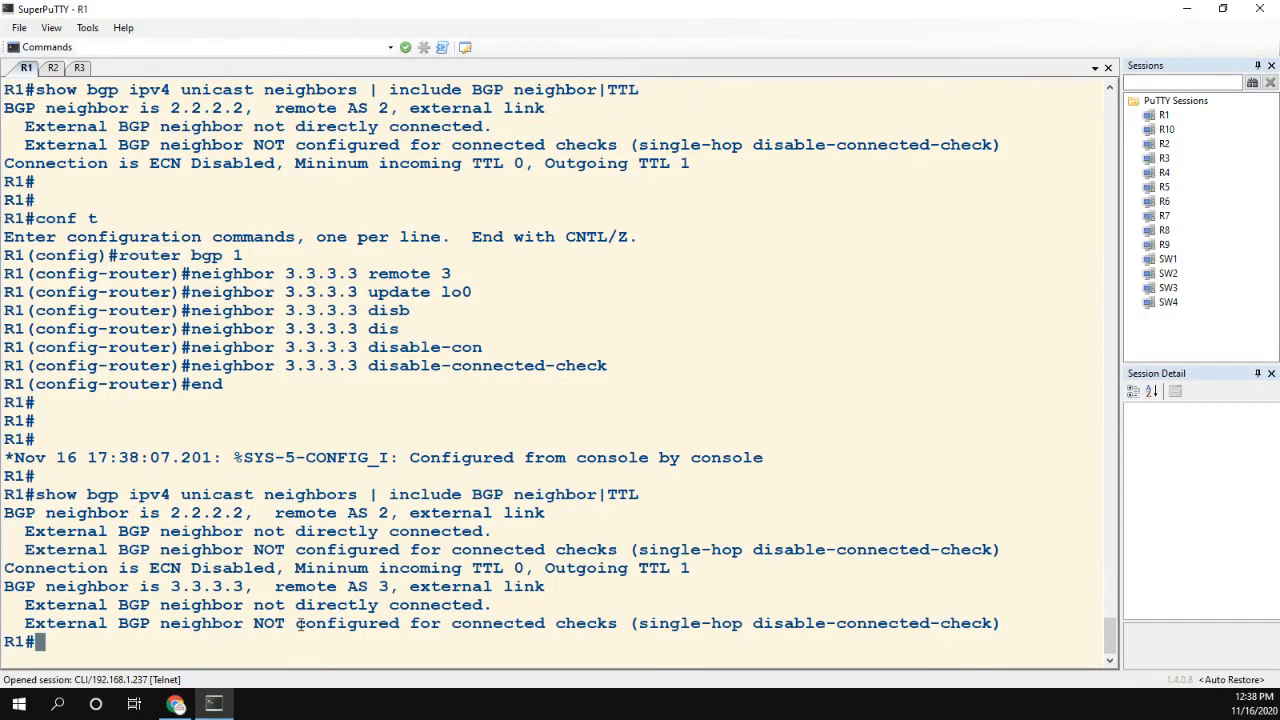
Under router bgp 1, swap disable-connected-check for ebgp-multihop 2 on neighbor 3.3.3.3.
type("rou")
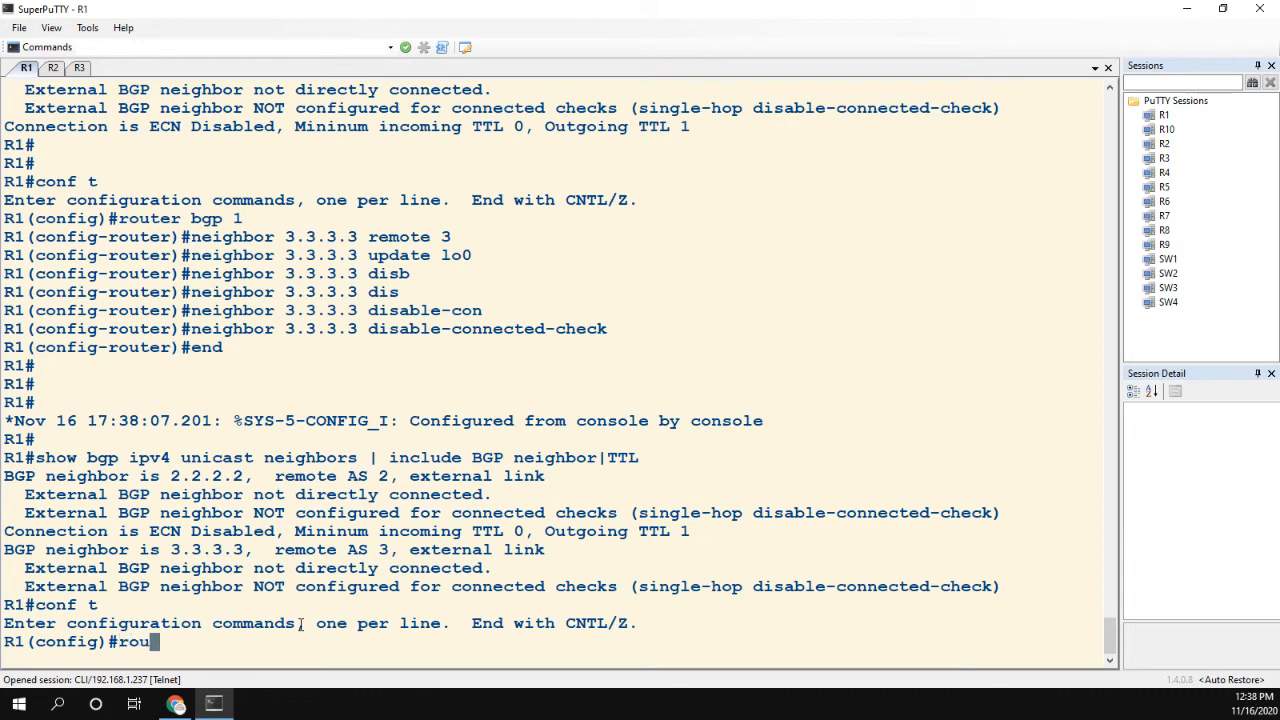
type("router bgp 1")
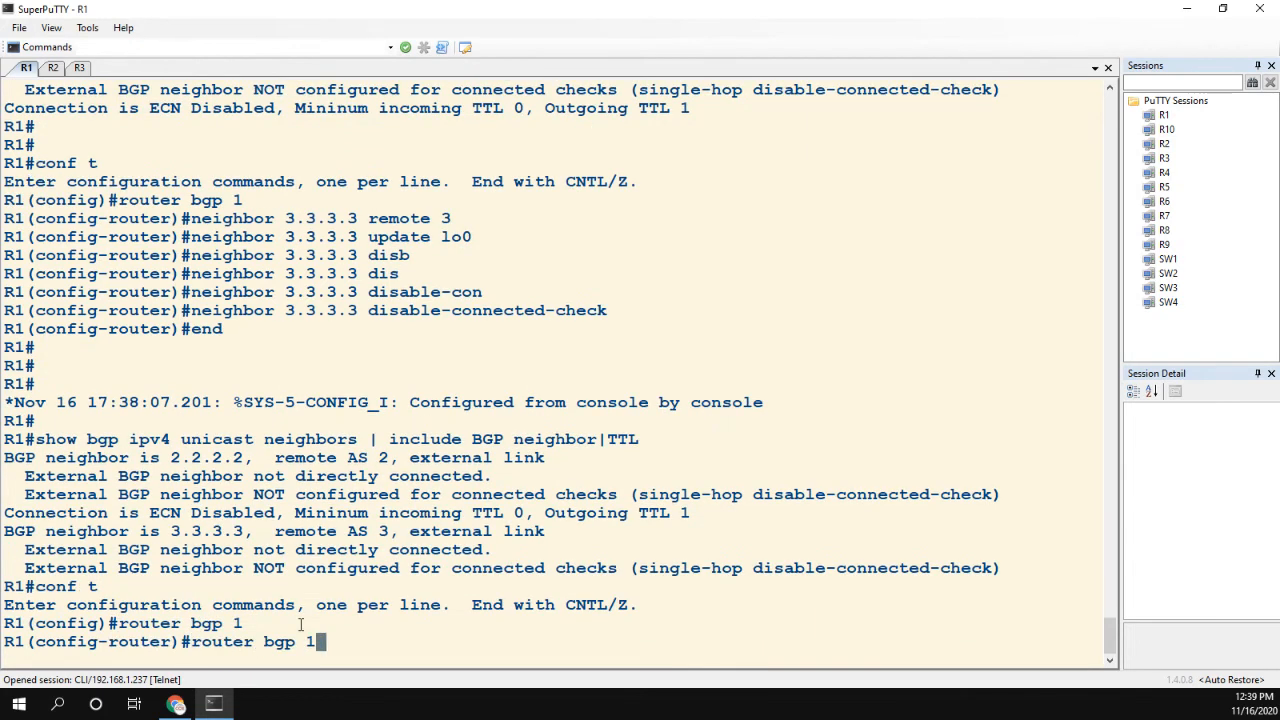
type("neighbor 3.3.3.3 disable-connected-check")
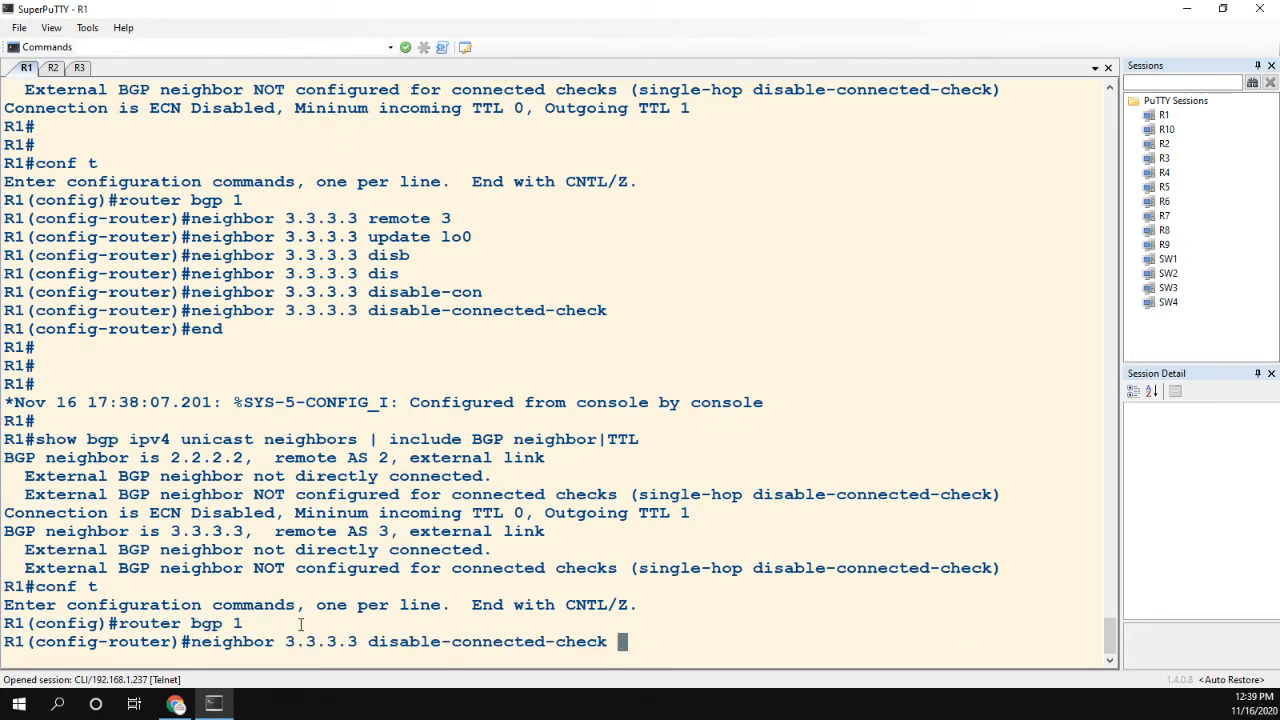
type("no")
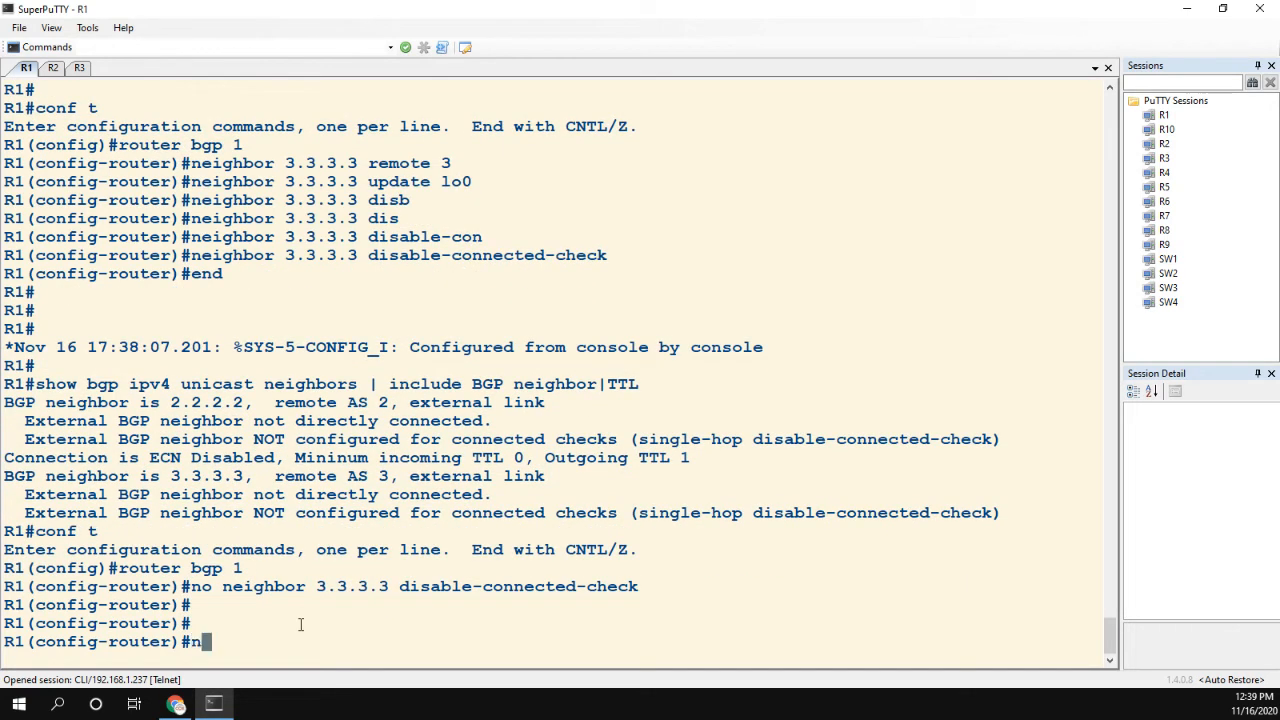
type("eighbor 3.3.3.3 ebgp-multihop")
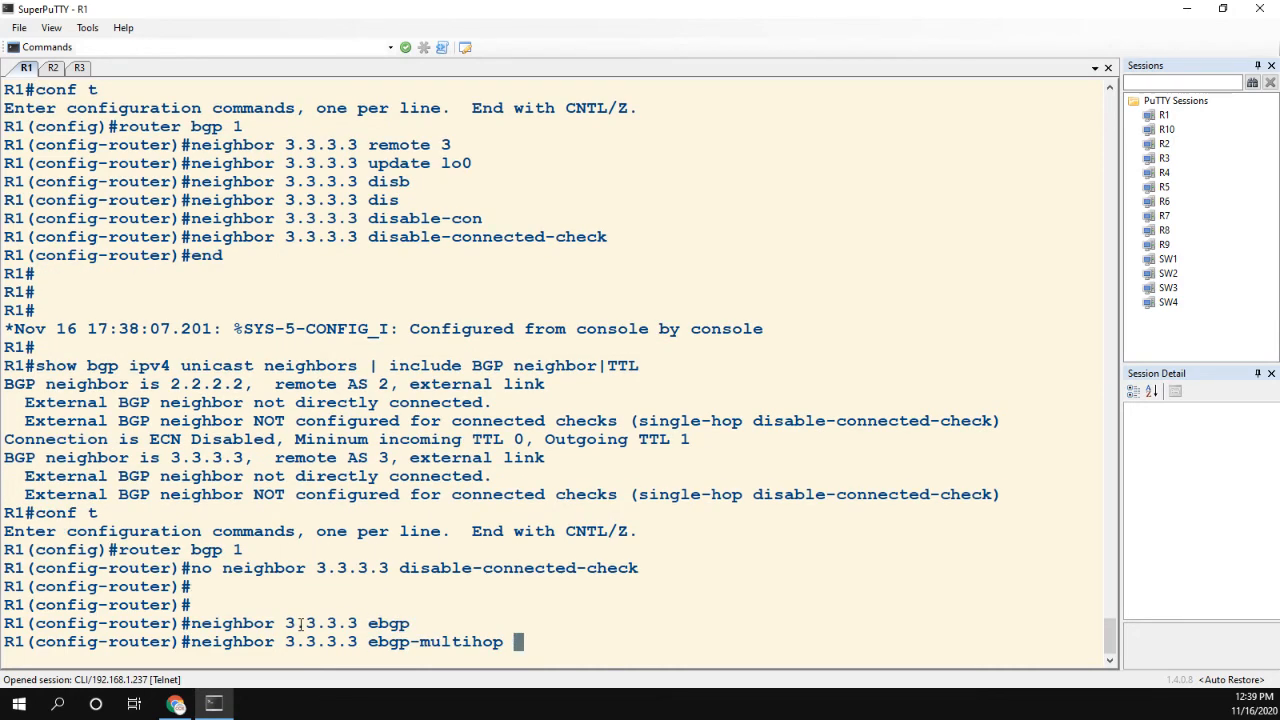
type("2")
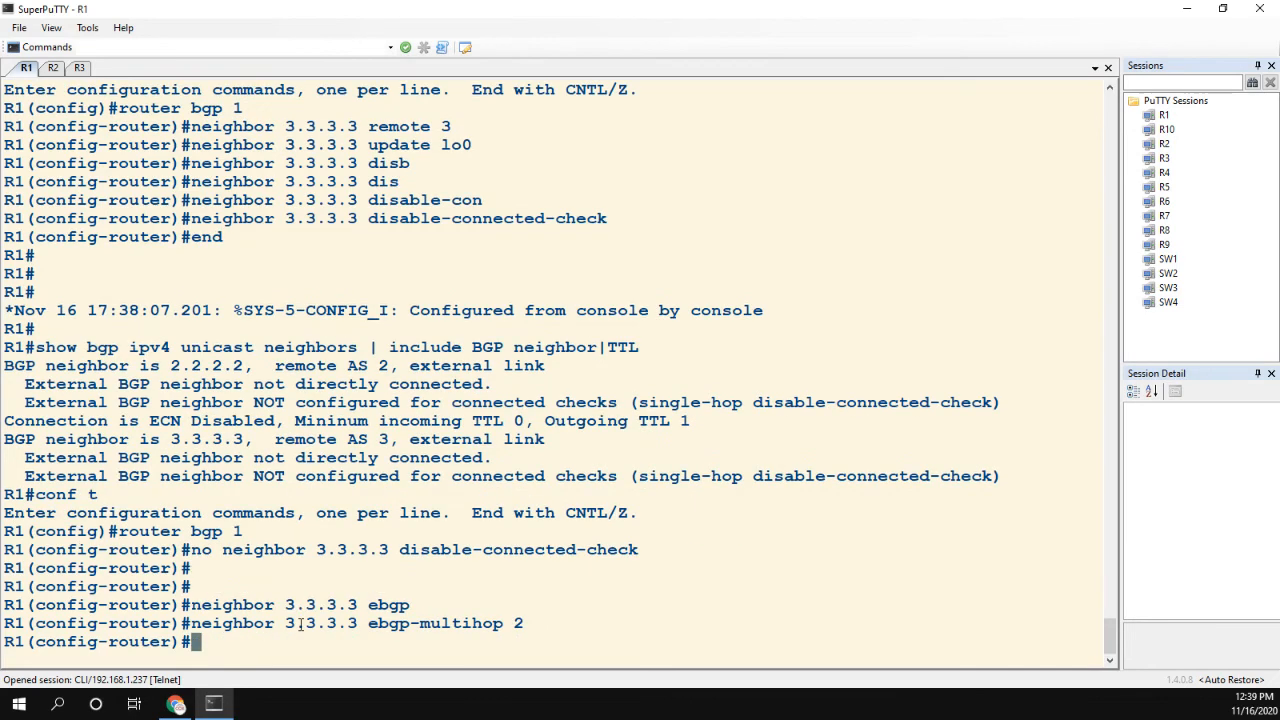
type("end")
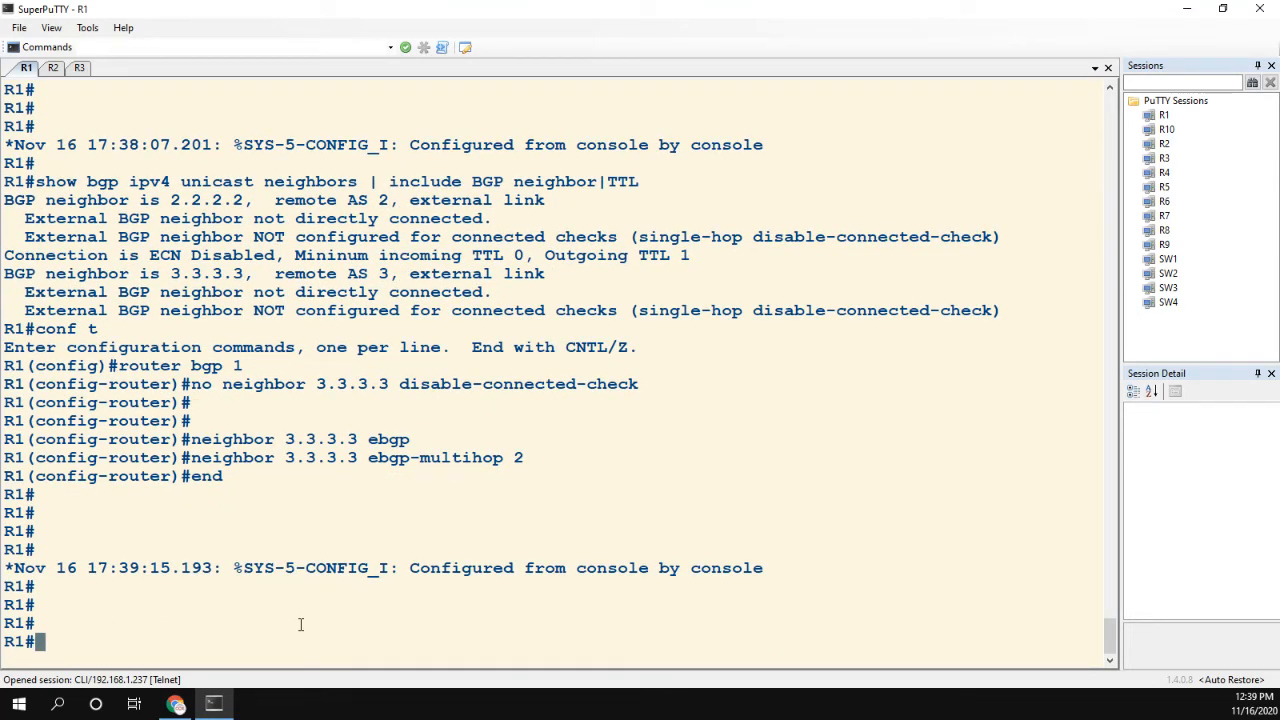
Run the BGP neighbor/TTL filter and show ip bgp summary to confirm both peers.
type("show bgp ipv4 unicast neighbors | include BGP neighbor|TTL")
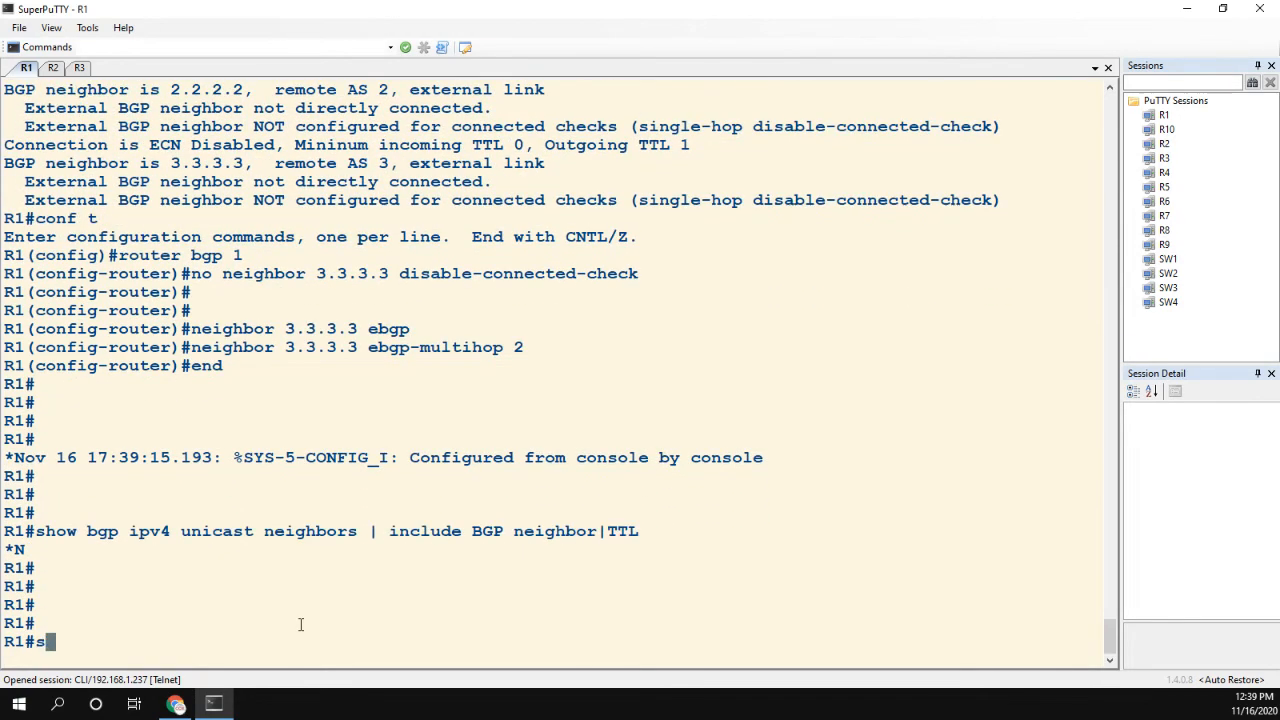
type("how ip bgp summ")
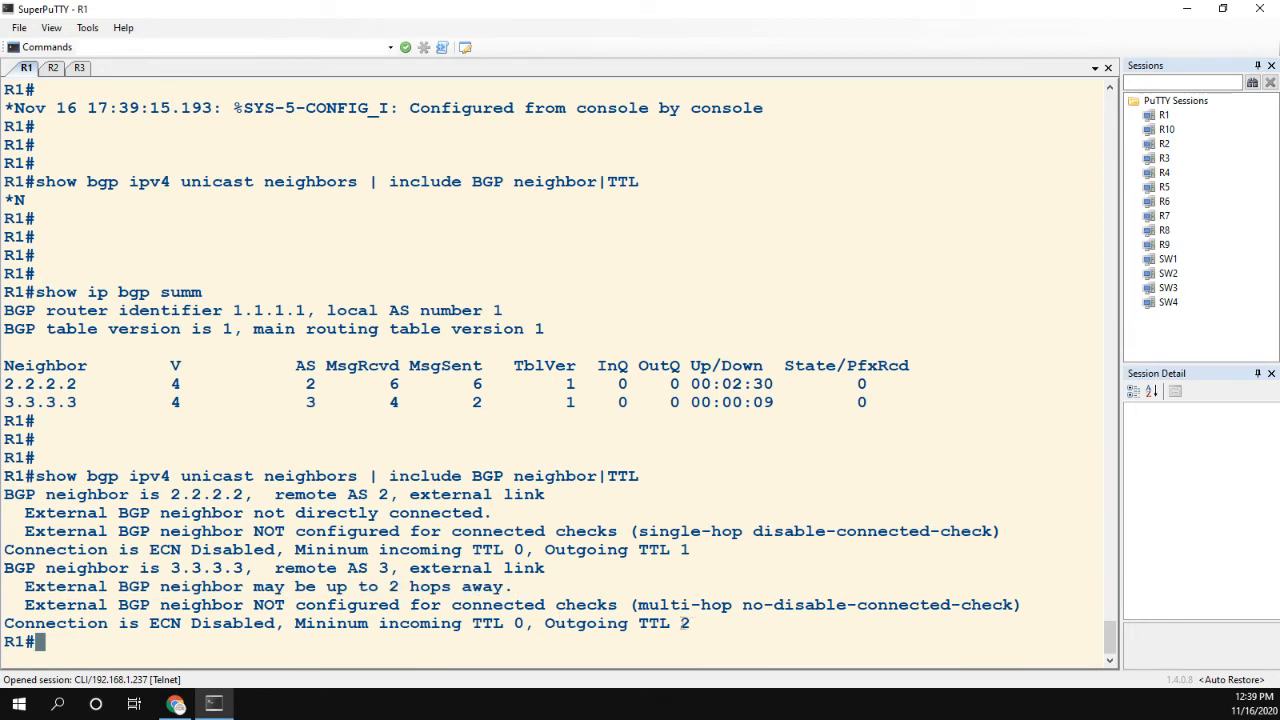
double_click(655, 623)
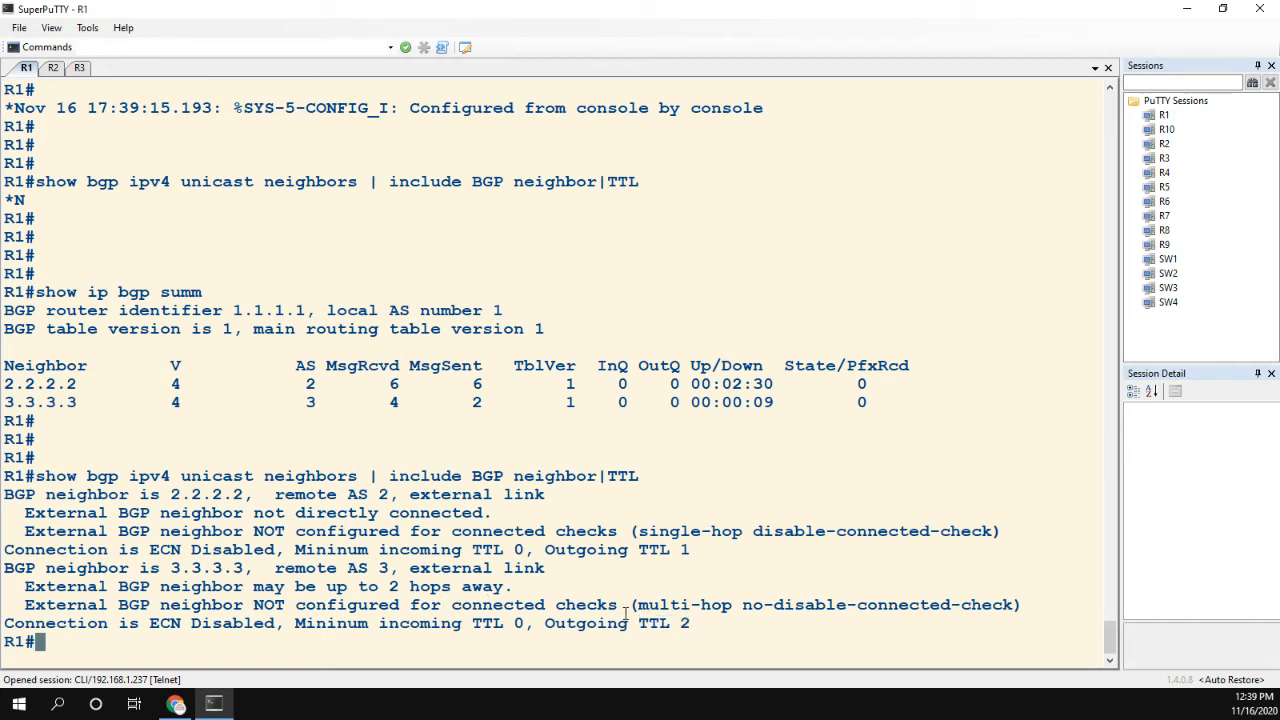
double_click(683, 604)
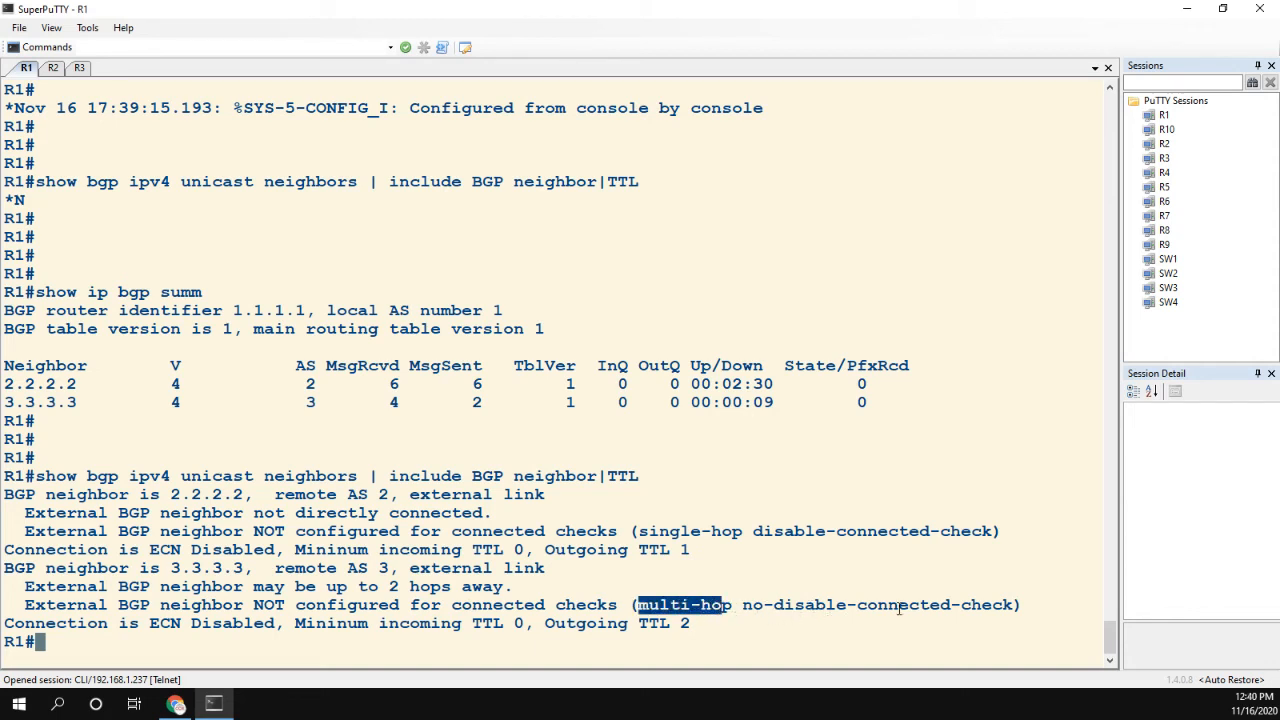
double_click(680, 531)
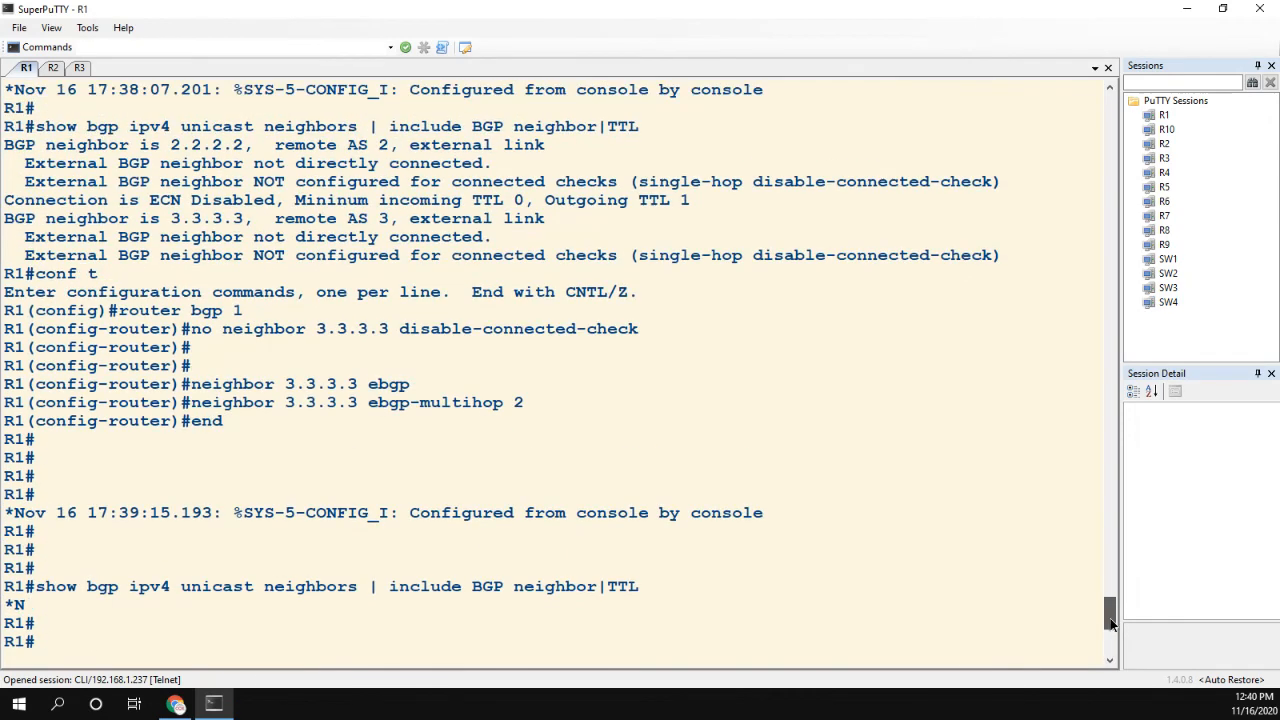
mouse_move(1092, 636)
type("show ip bgp summ")
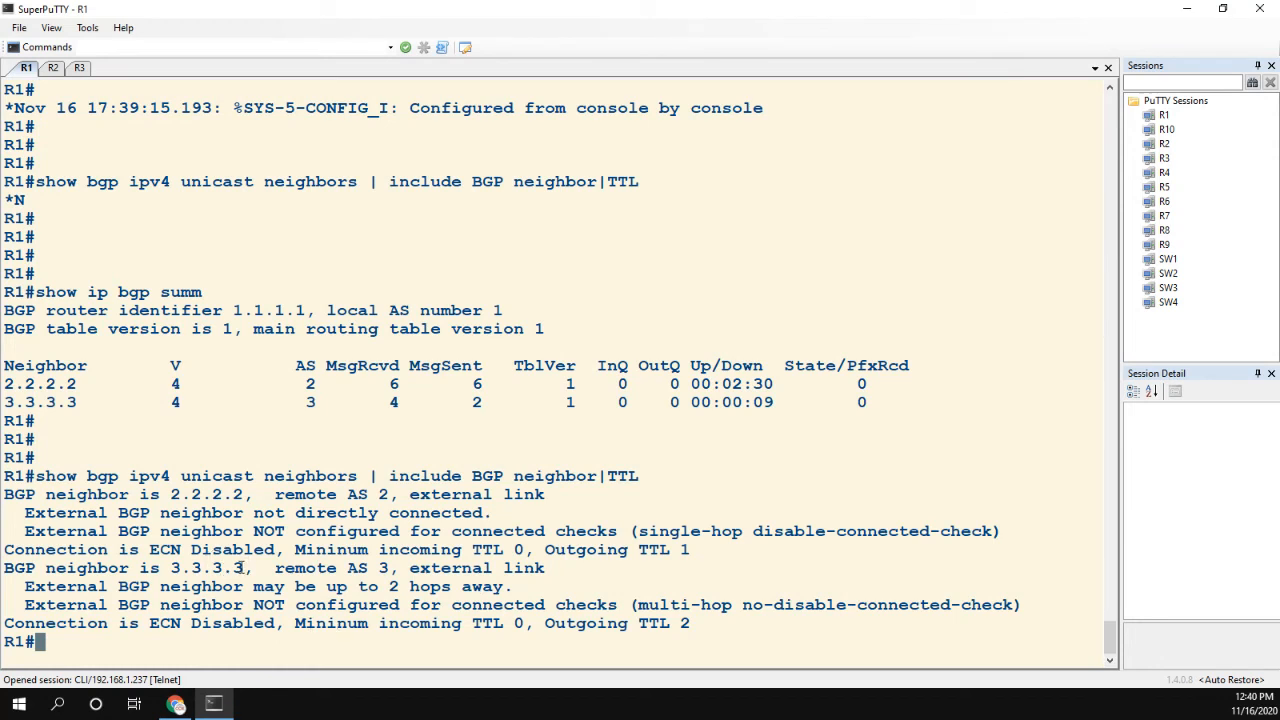
mouse_move(464, 221)
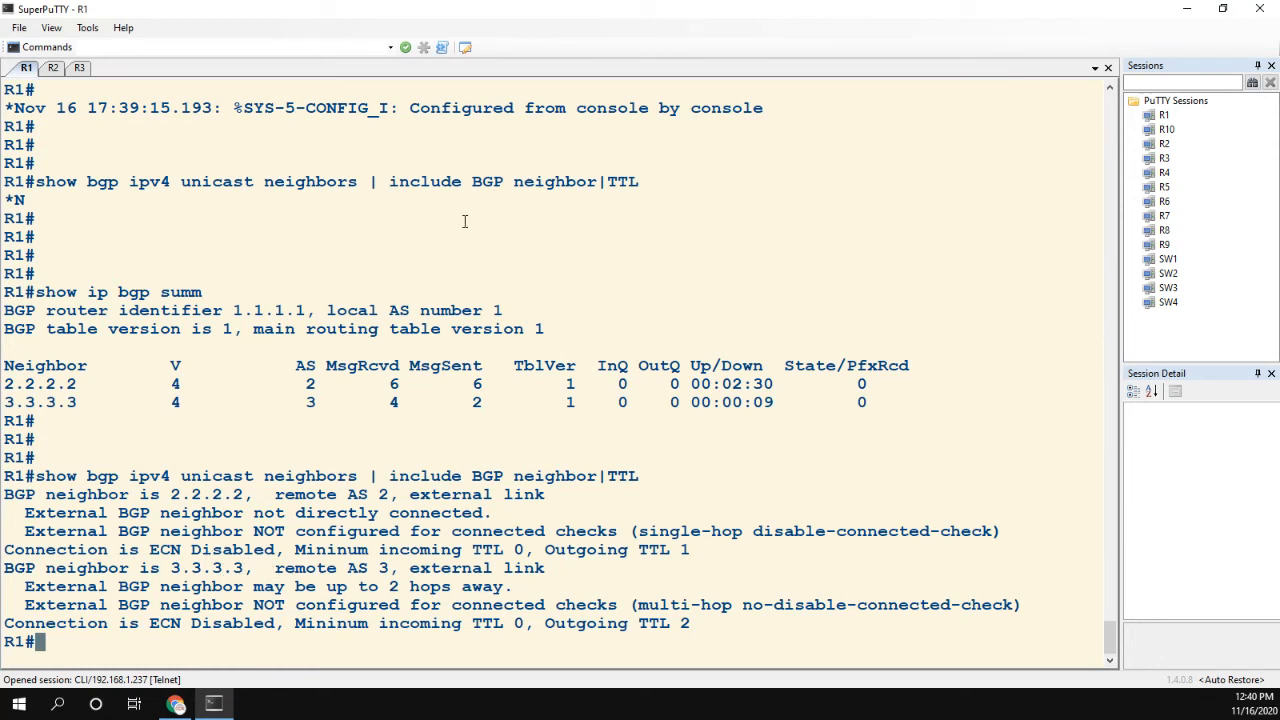
mouse_move(690, 627)
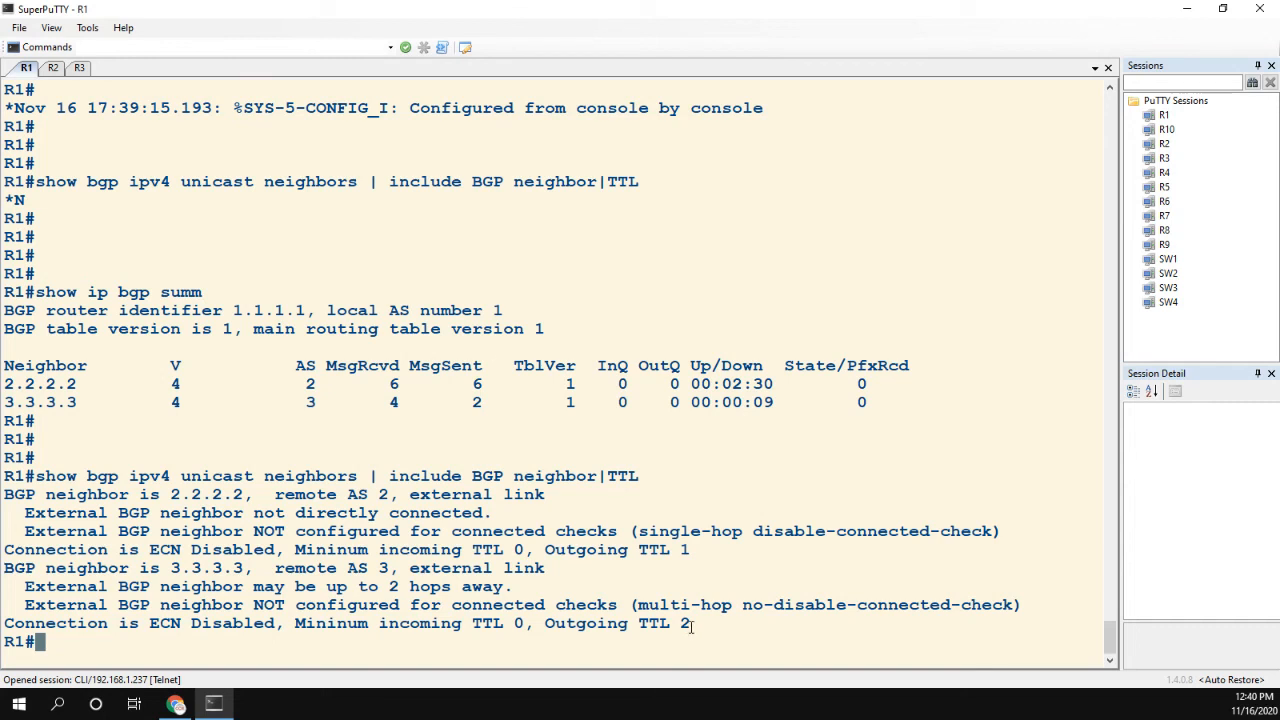
double_click(662, 623)
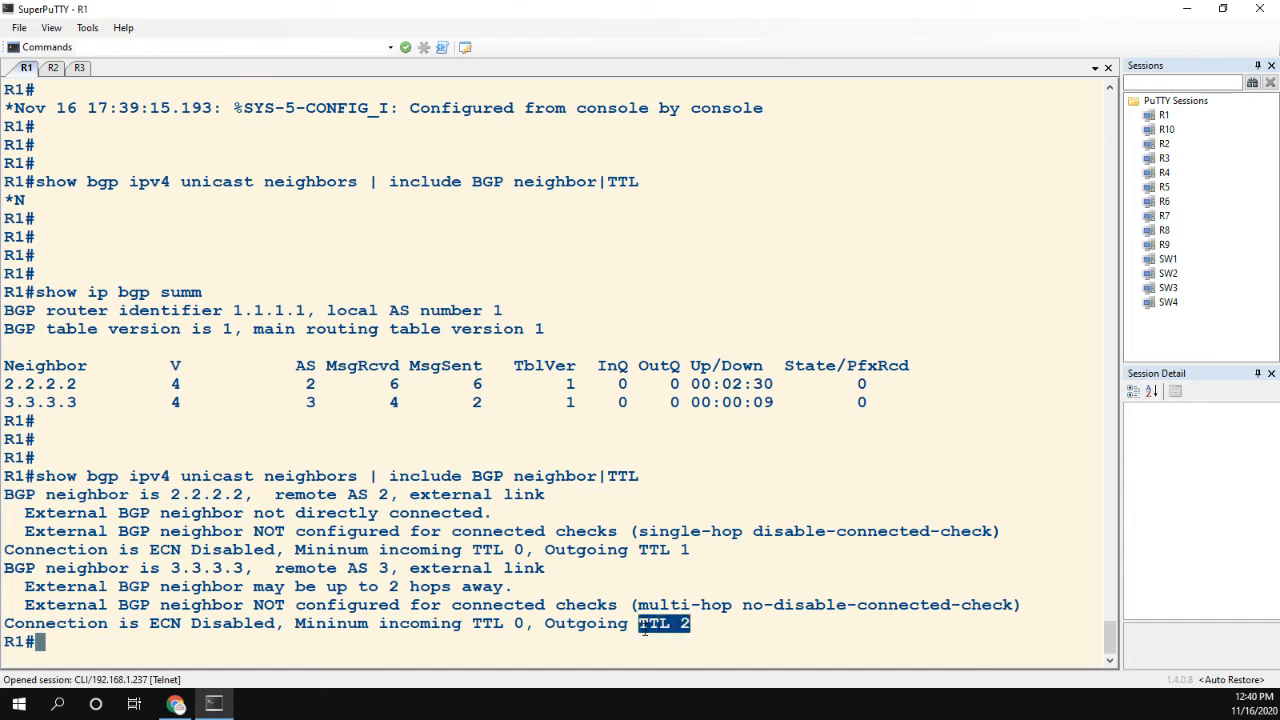